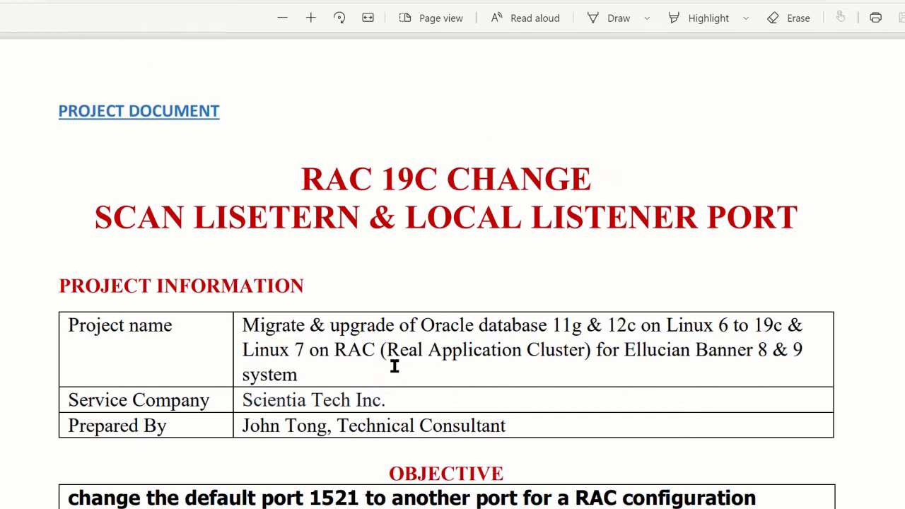
{"action": "mouse_move", "coordinate": [407, 325]}
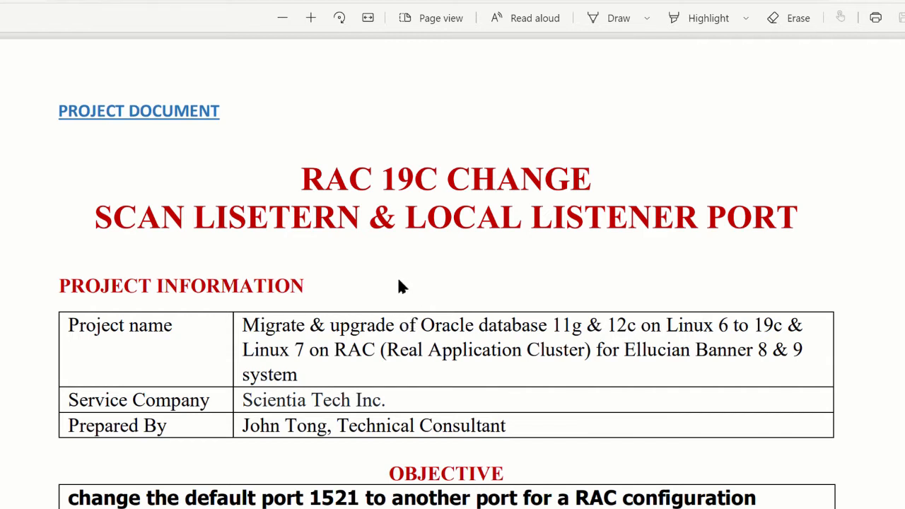
{"action": "mouse_move", "coordinate": [408, 325]}
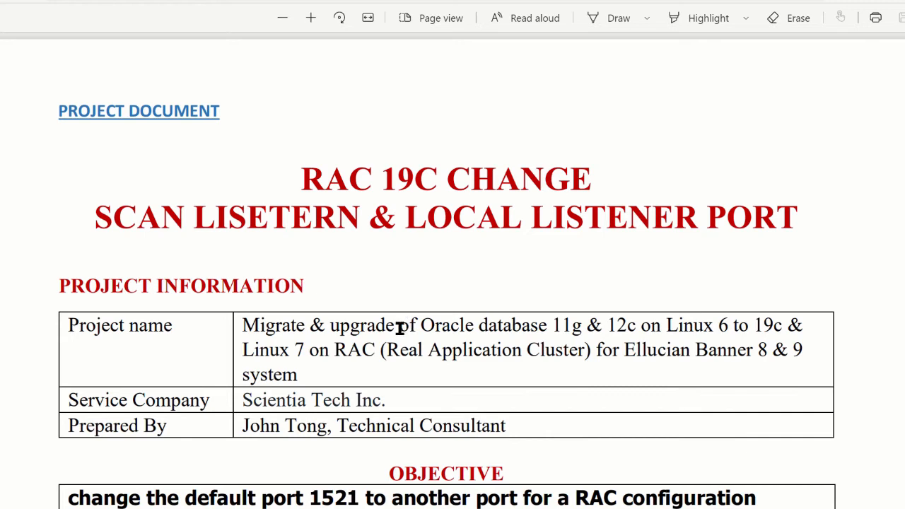
{"action": "mouse_move", "coordinate": [405, 334]}
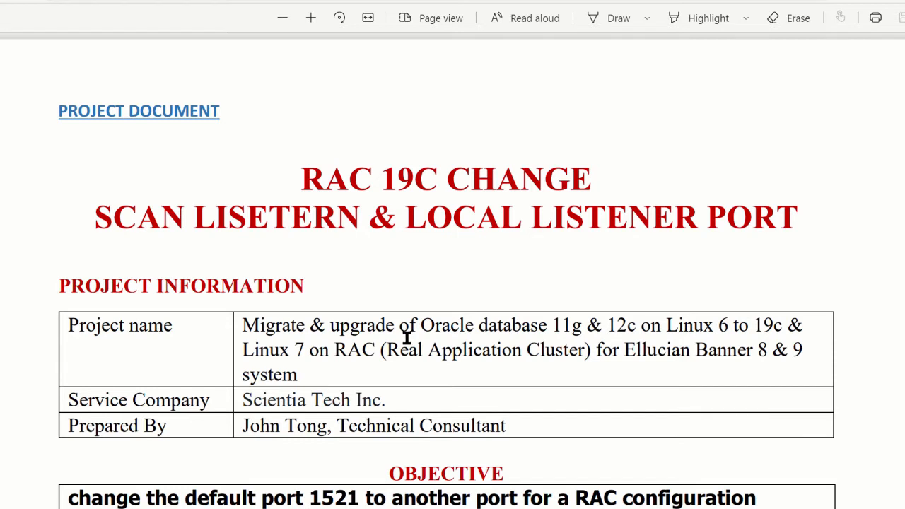
{"action": "mouse_move", "coordinate": [411, 347]}
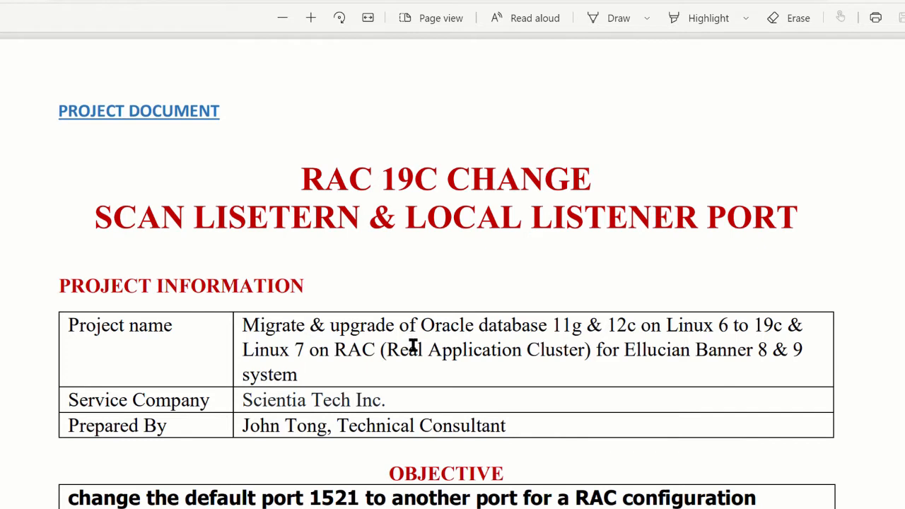
{"action": "mouse_move", "coordinate": [358, 294]}
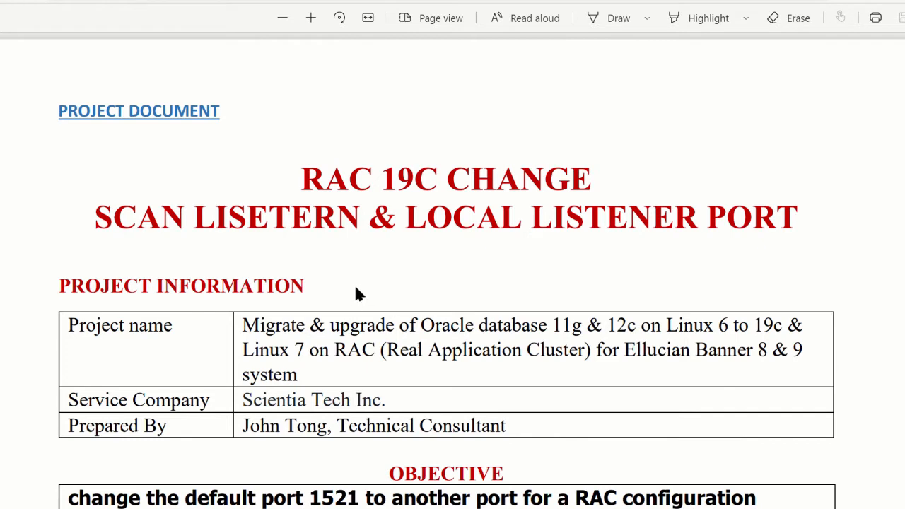
Scroll down to the 19C RAC network IP diagram of SCAN listeners and four nodes
{"action": "left_click_drag", "start_coordinate": [96, 217], "coordinate": [326, 217]}
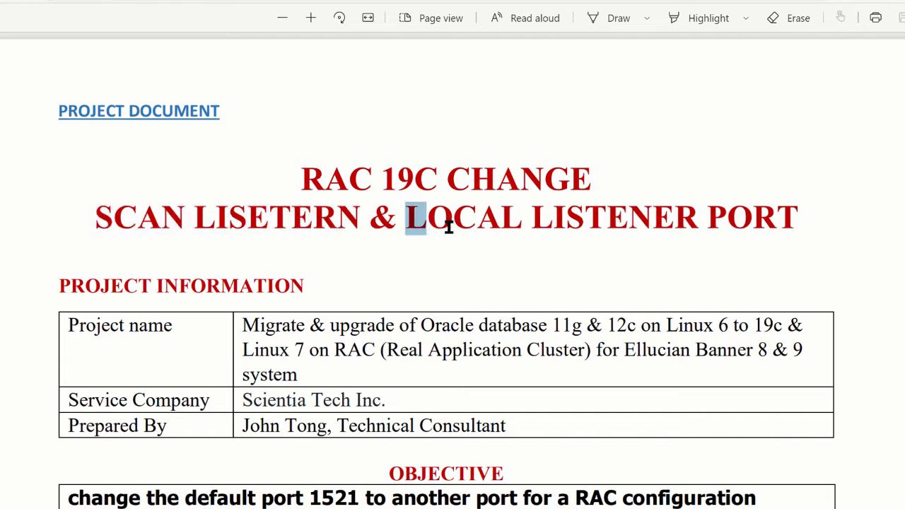
{"action": "left_click_drag", "start_coordinate": [413, 217], "coordinate": [796, 217]}
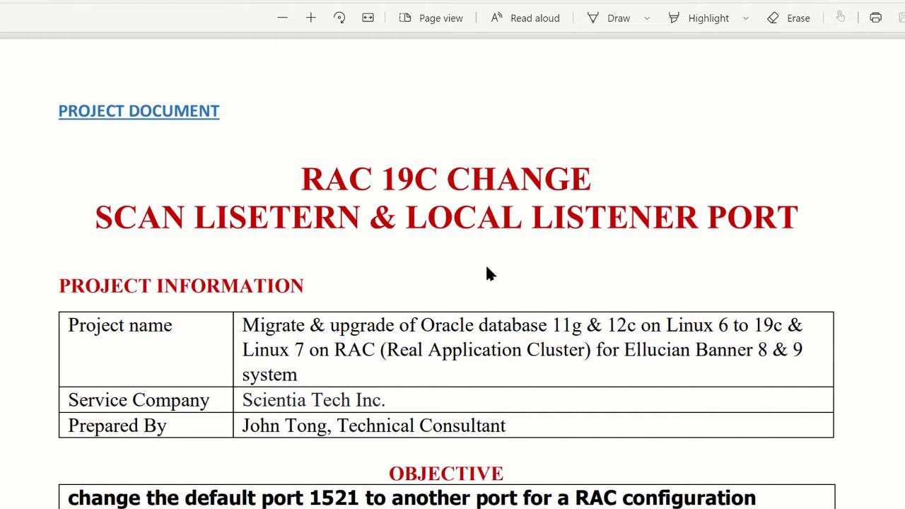
{"action": "mouse_move", "coordinate": [542, 317]}
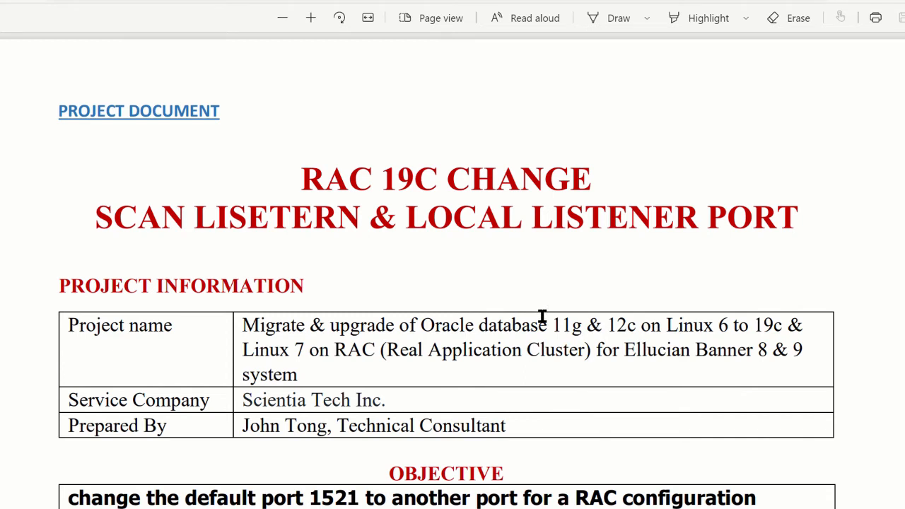
{"action": "mouse_move", "coordinate": [540, 325]}
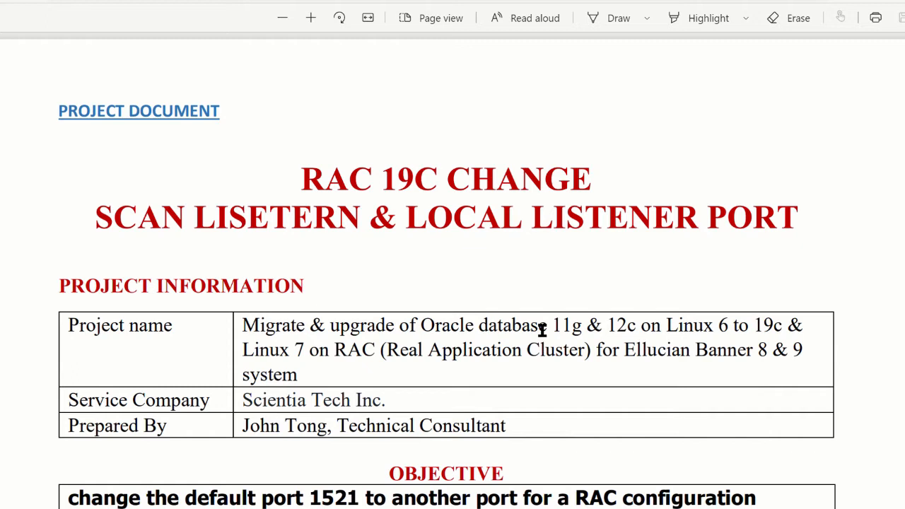
{"action": "mouse_move", "coordinate": [539, 318]}
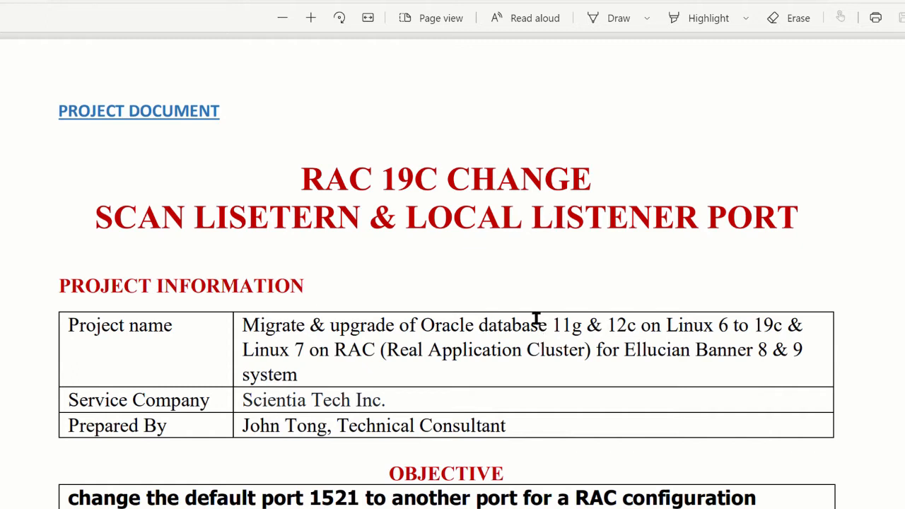
{"action": "scroll", "scroll_direction": "down", "scroll_amount": 3}
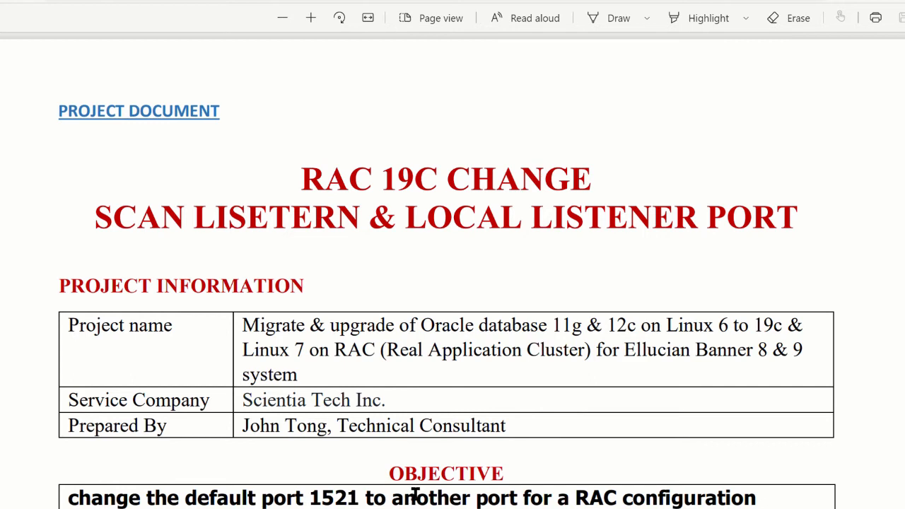
{"action": "scroll", "scroll_direction": "down", "scroll_amount": 3}
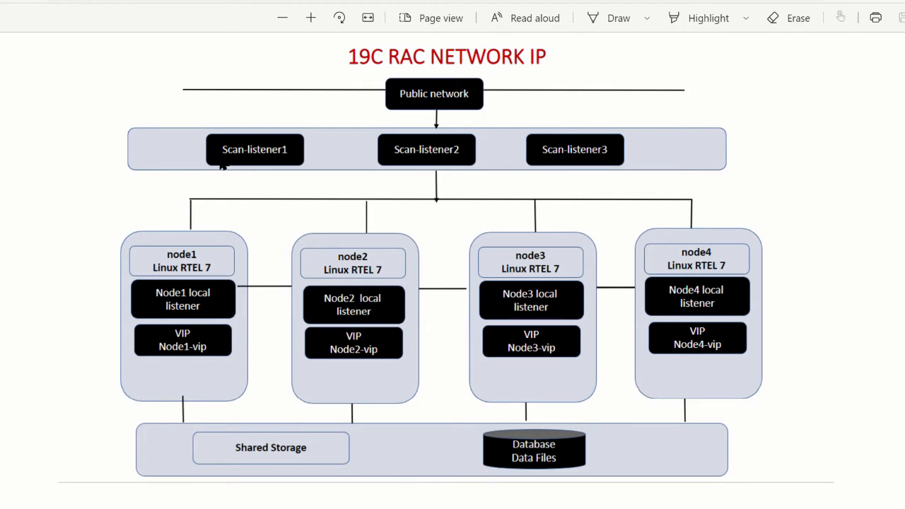
{"action": "mouse_move", "coordinate": [180, 359]}
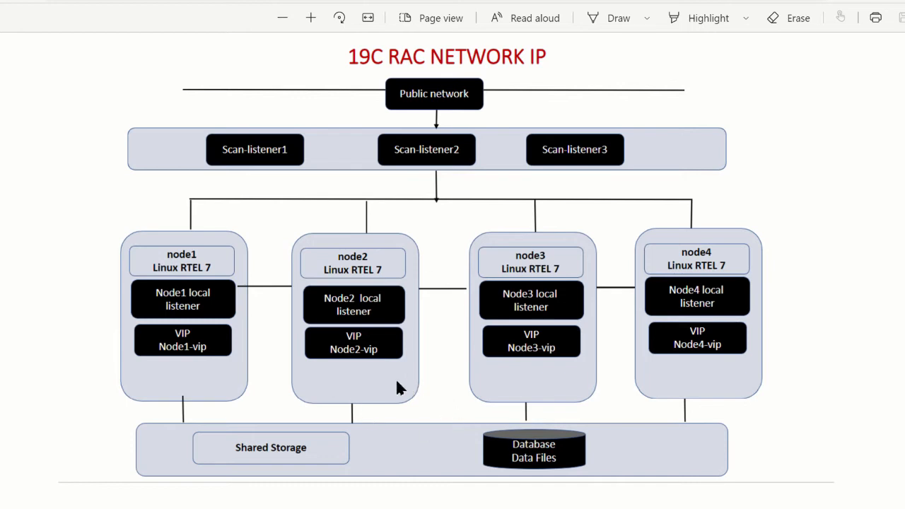
{"action": "mouse_move", "coordinate": [234, 391]}
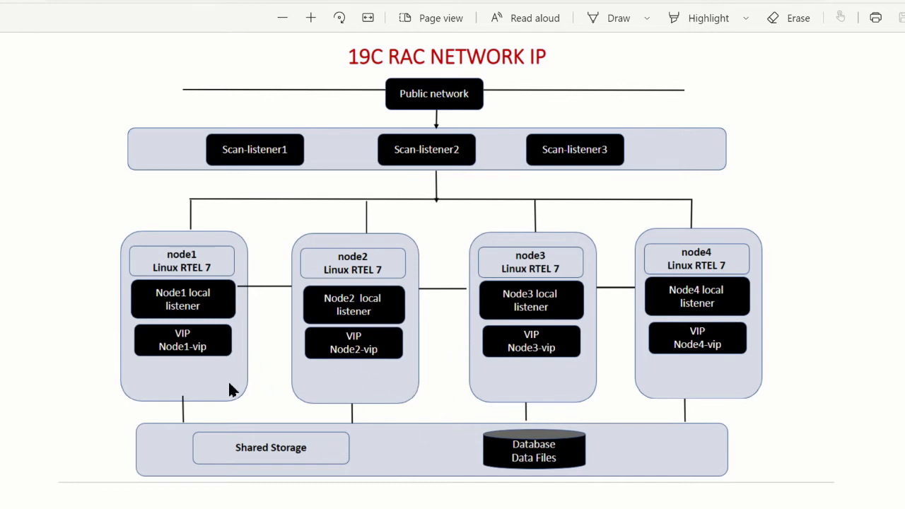
{"action": "mouse_move", "coordinate": [184, 247]}
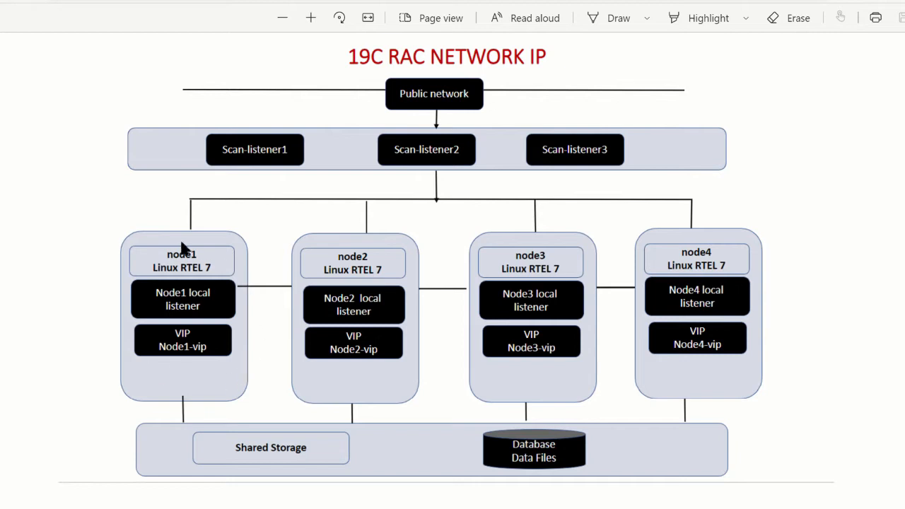
{"action": "mouse_move", "coordinate": [226, 261]}
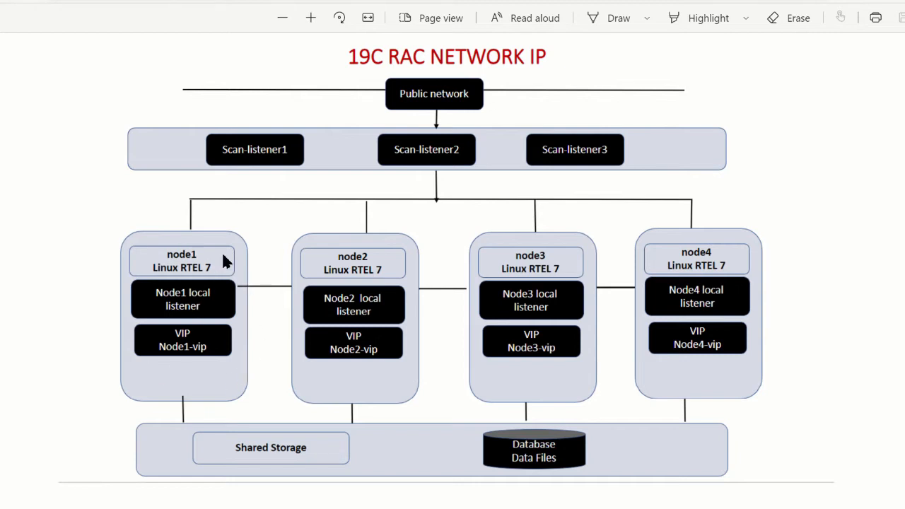
{"action": "mouse_move", "coordinate": [212, 246]}
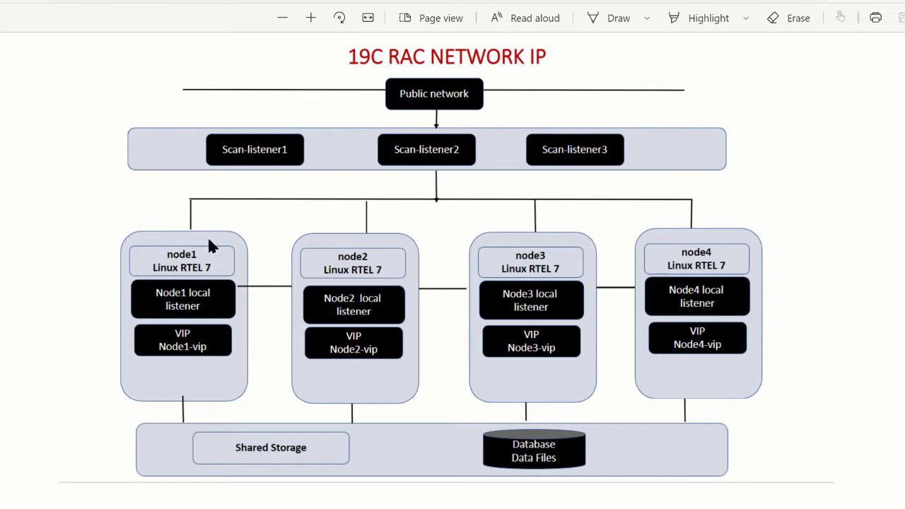
{"action": "mouse_move", "coordinate": [198, 379]}
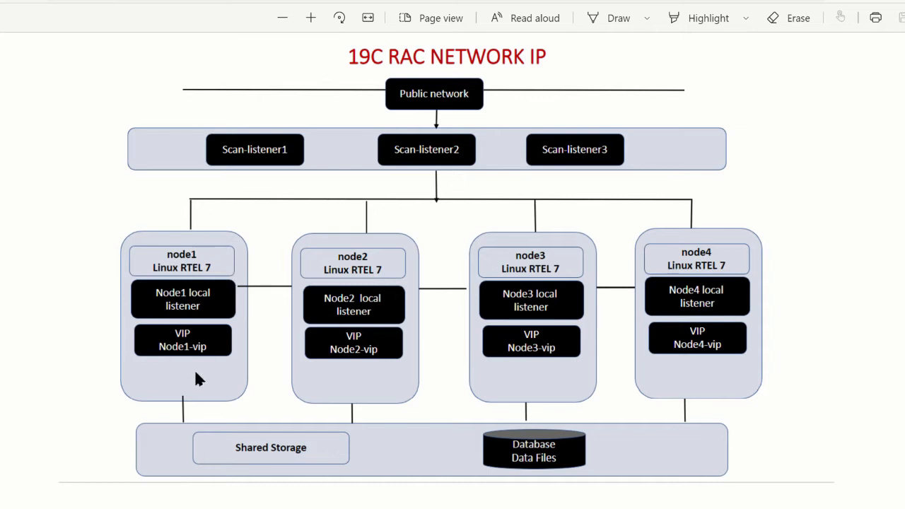
{"action": "mouse_move", "coordinate": [174, 201]}
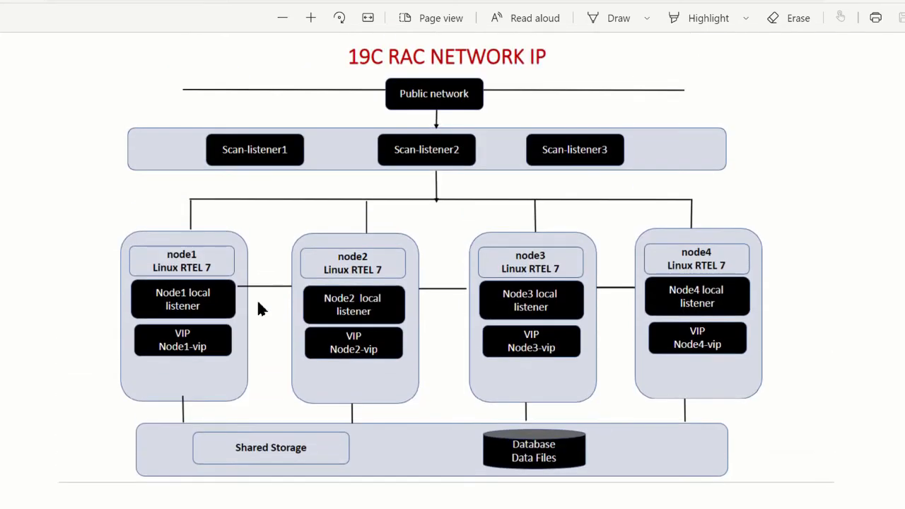
Scroll to the 12C LISTENER FILE section with listener.ora and endpoints_listener.ora
{"action": "scroll", "scroll_direction": "down", "scroll_amount": 3}
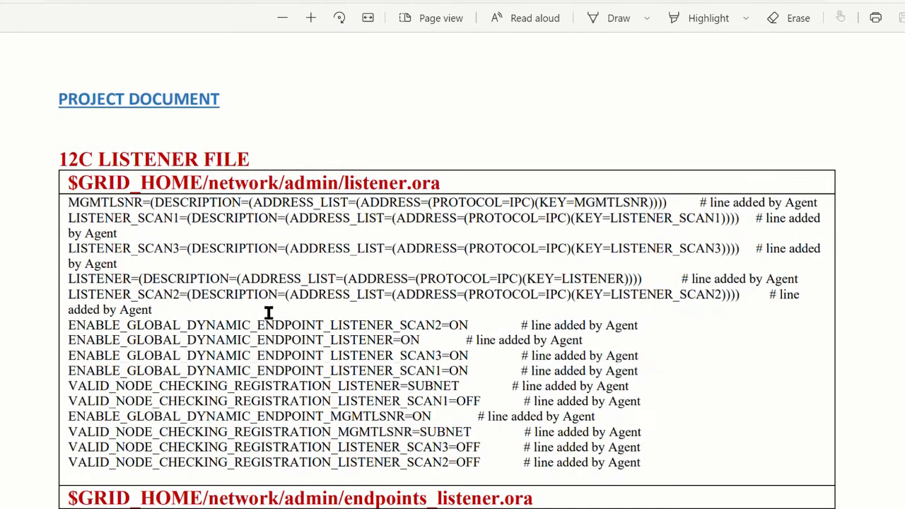
{"action": "scroll", "scroll_direction": "down", "scroll_amount": 3}
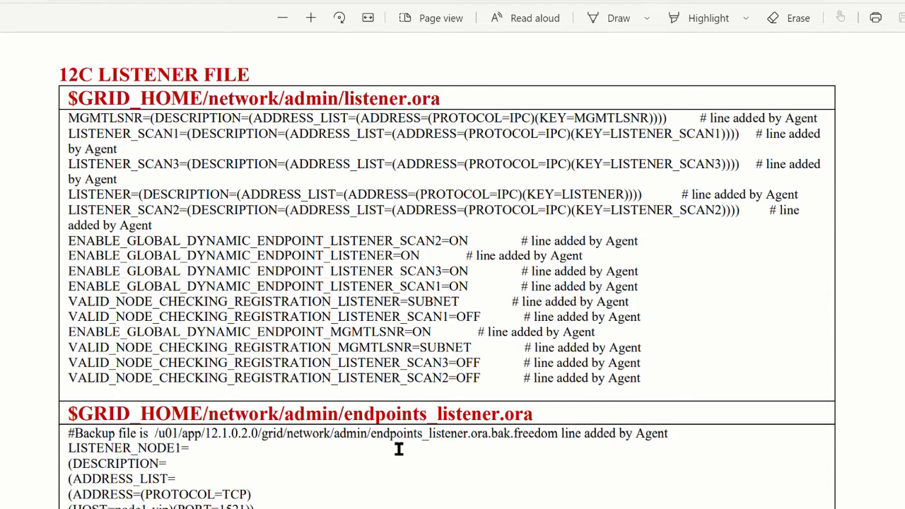
{"action": "mouse_move", "coordinate": [488, 460]}
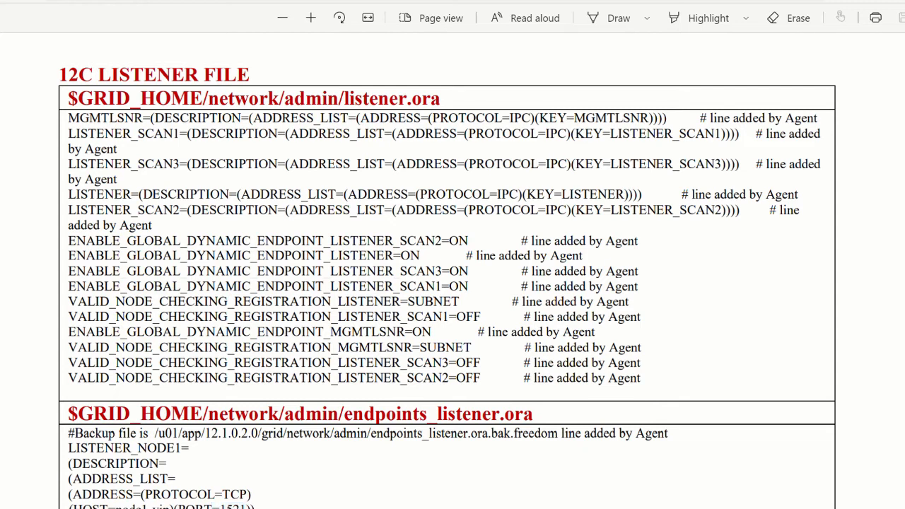
{"action": "mouse_move", "coordinate": [699, 490]}
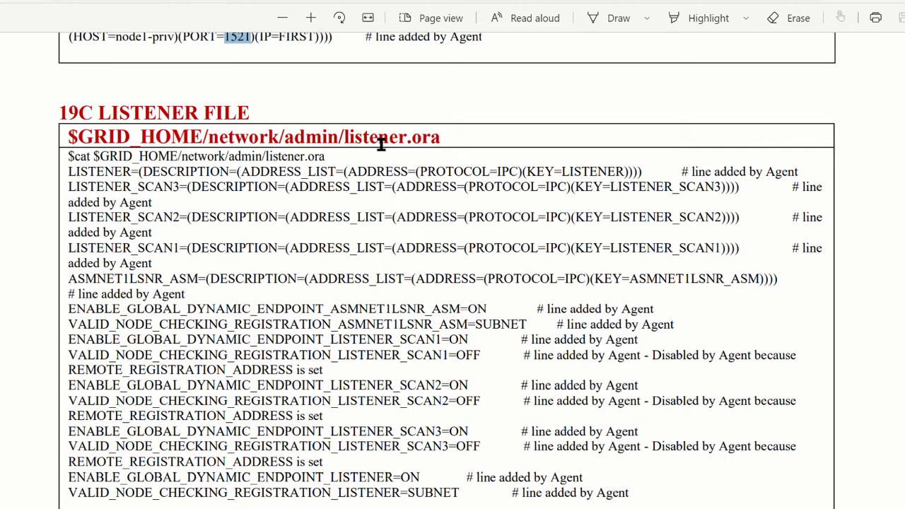
{"action": "mouse_move", "coordinate": [107, 156]}
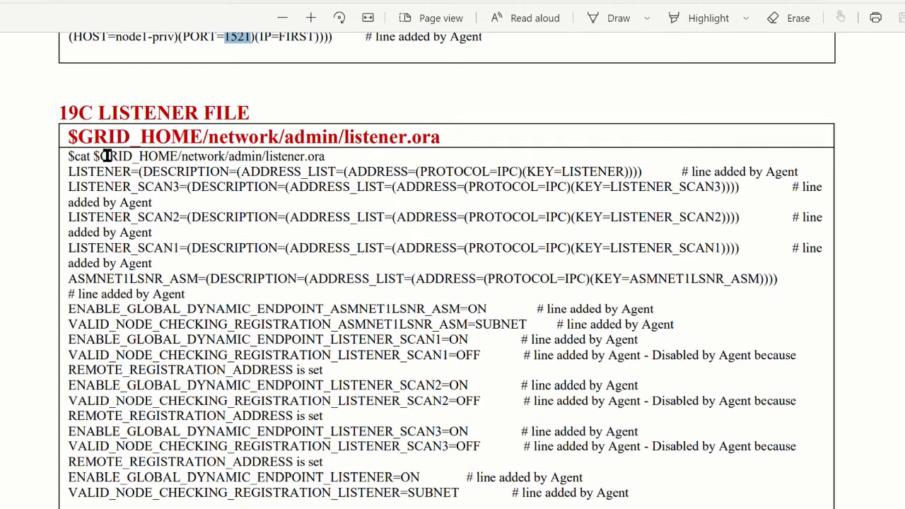
{"action": "mouse_move", "coordinate": [237, 216]}
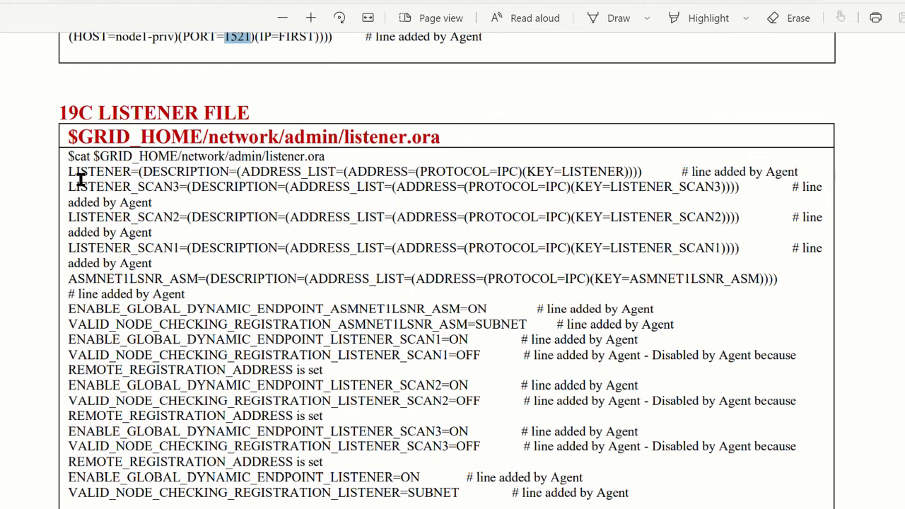
{"action": "double_click", "coordinate": [101, 171]}
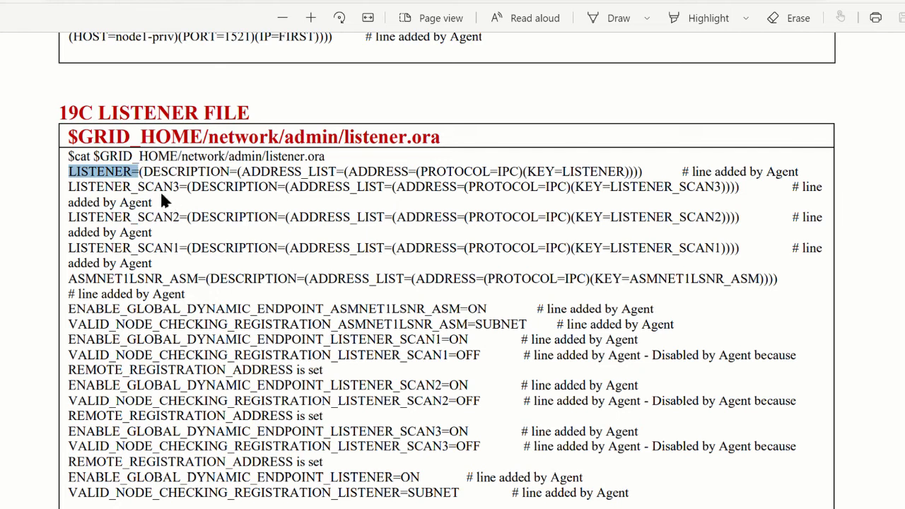
{"action": "double_click", "coordinate": [157, 248]}
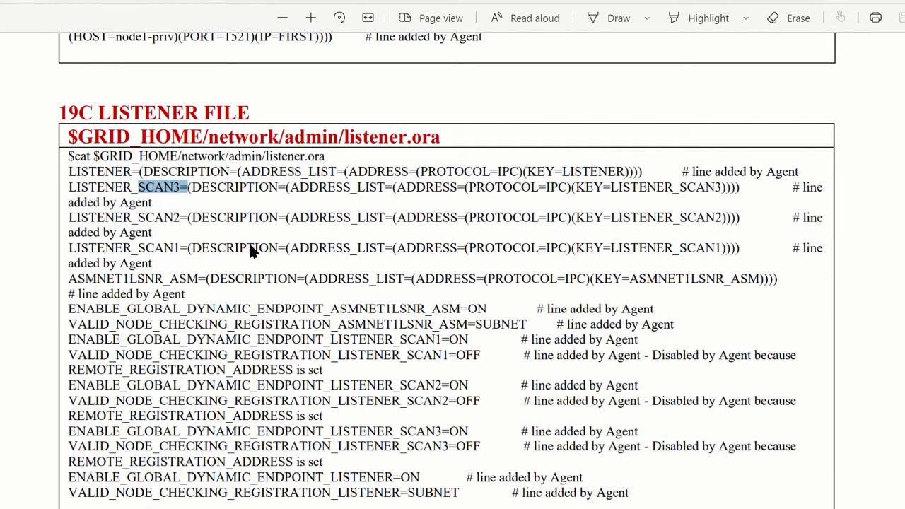
{"action": "mouse_move", "coordinate": [249, 264]}
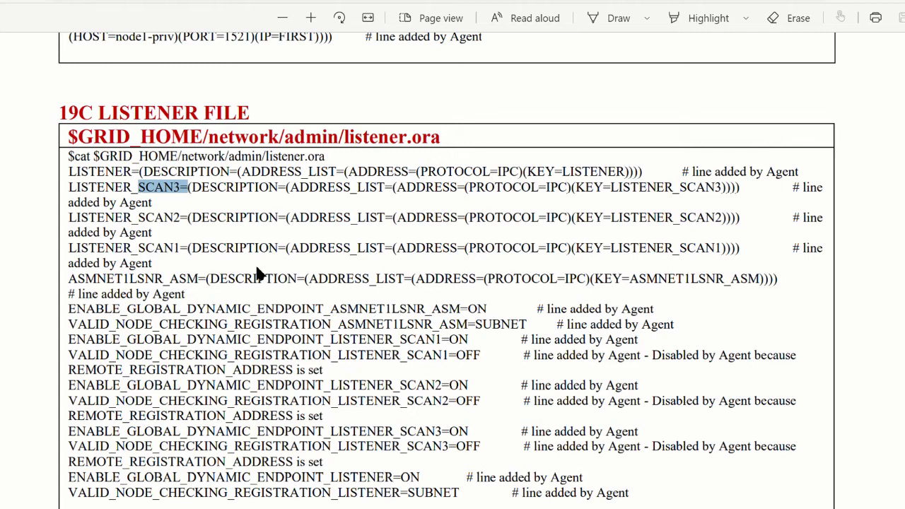
Select netca in the METHODS TO CHANGE PORT table and scroll toward SRVCTL COMMAND SEQUENCE
{"action": "scroll", "scroll_direction": "down", "scroll_amount": 3}
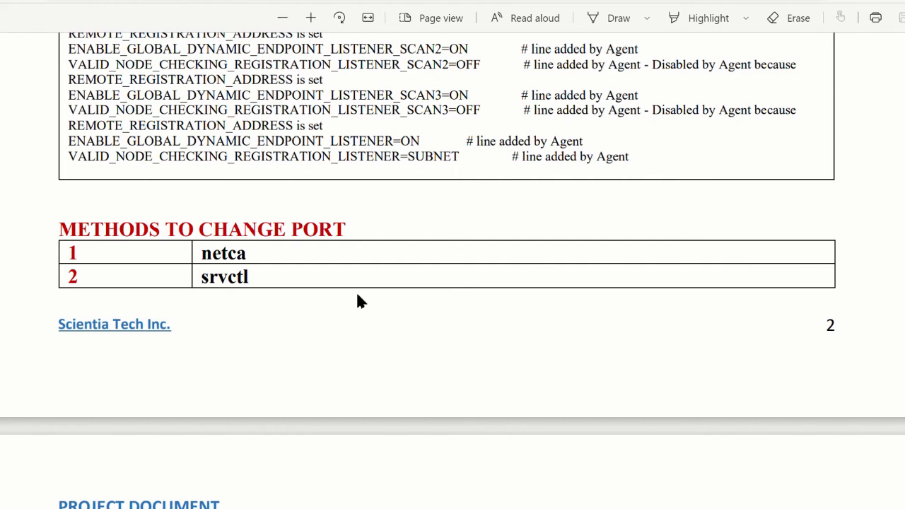
{"action": "double_click", "coordinate": [223, 253]}
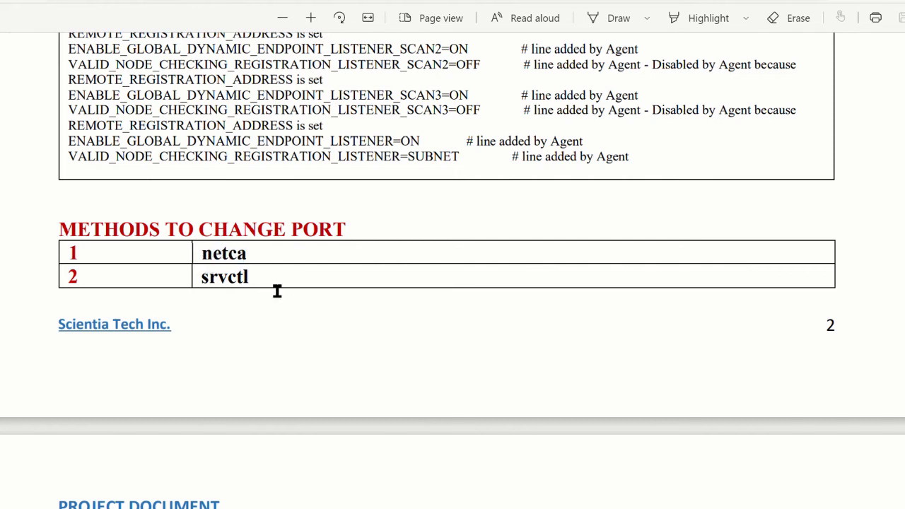
{"action": "double_click", "coordinate": [223, 277]}
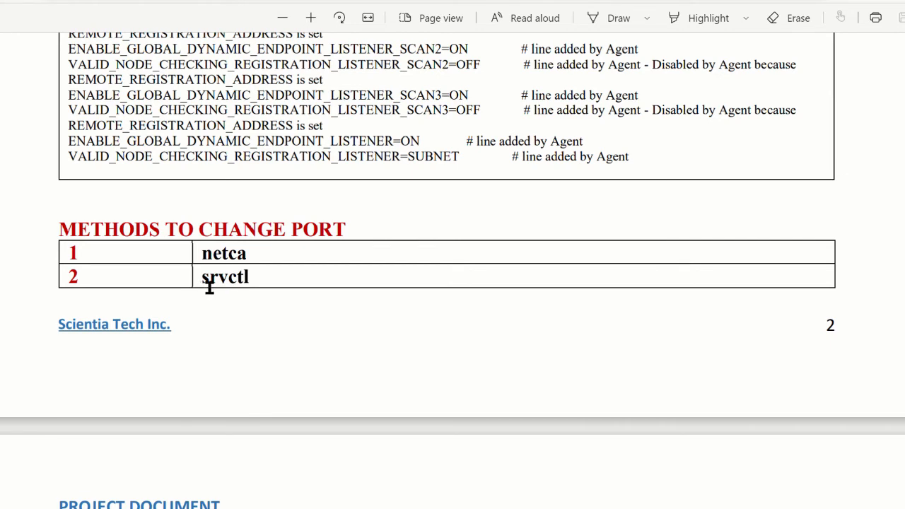
{"action": "mouse_move", "coordinate": [260, 255]}
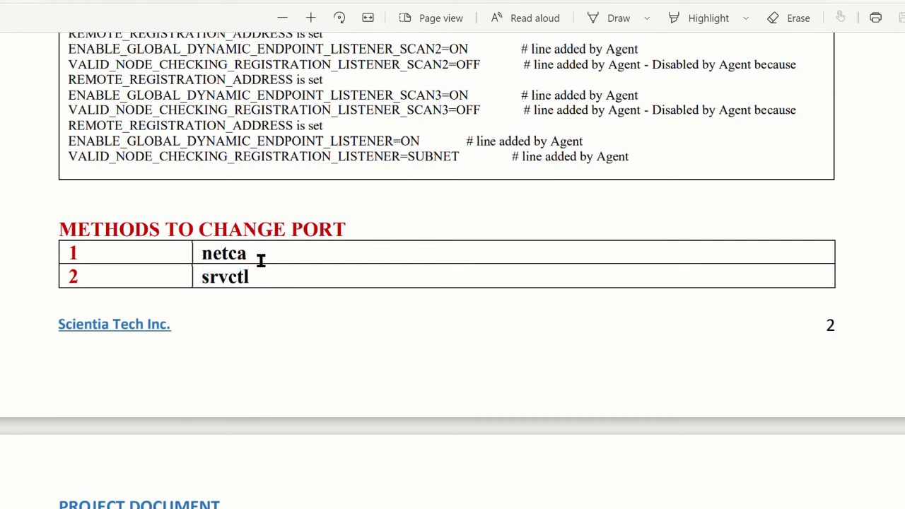
{"action": "double_click", "coordinate": [223, 253]}
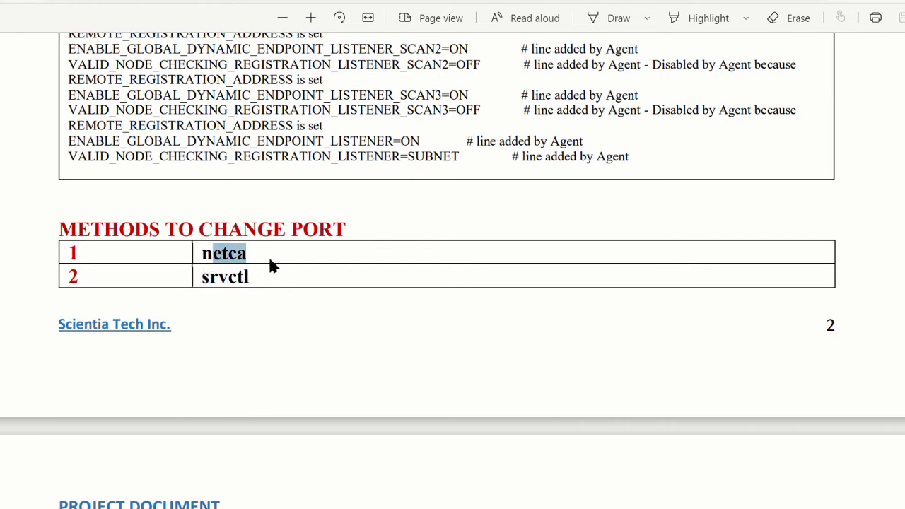
{"action": "scroll", "scroll_direction": "down", "scroll_amount": 3}
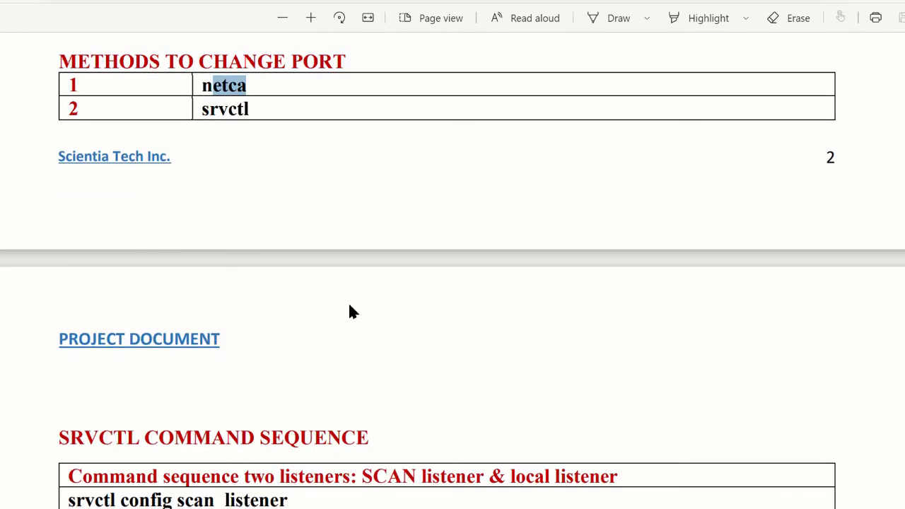
Highlight a srvctl command line and scroll through the full SRVCTL COMMAND SEQUENCE box
{"action": "scroll", "scroll_direction": "down", "scroll_amount": 3}
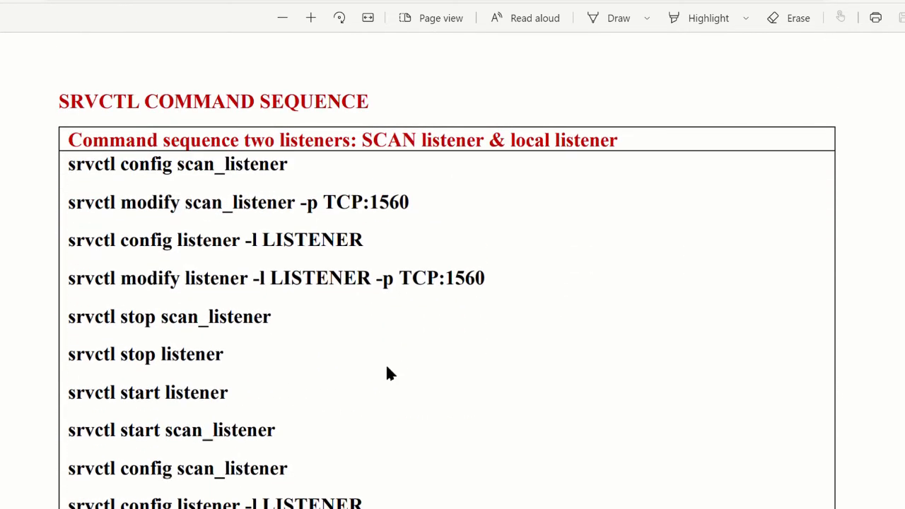
{"action": "mouse_move", "coordinate": [391, 366]}
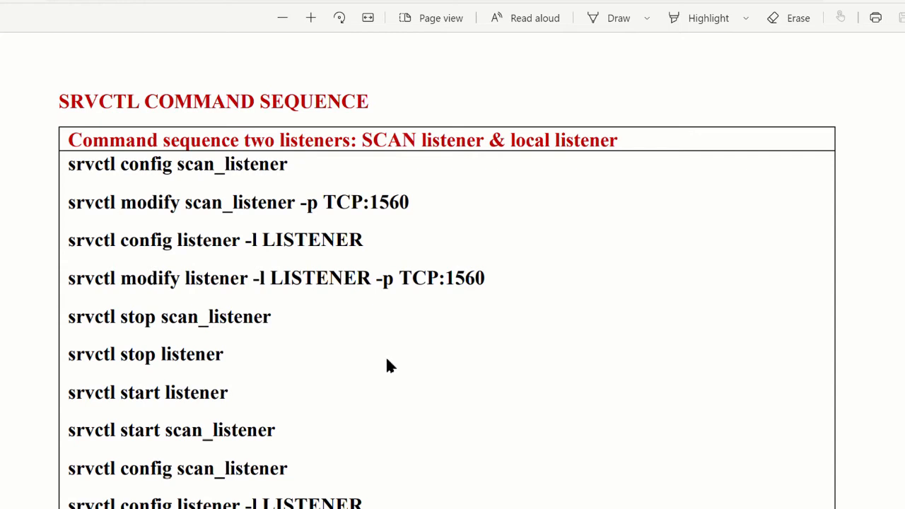
{"action": "mouse_move", "coordinate": [371, 262]}
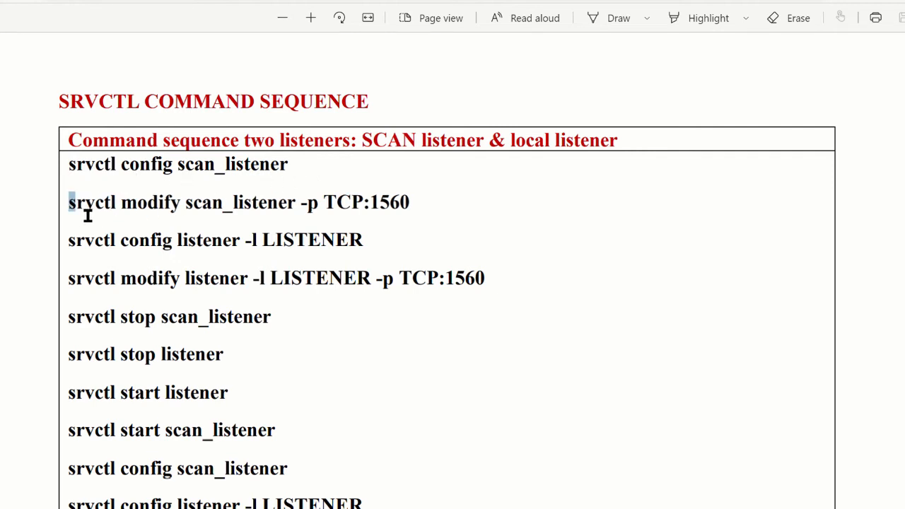
{"action": "left_click_drag", "start_coordinate": [68, 202], "coordinate": [251, 202]}
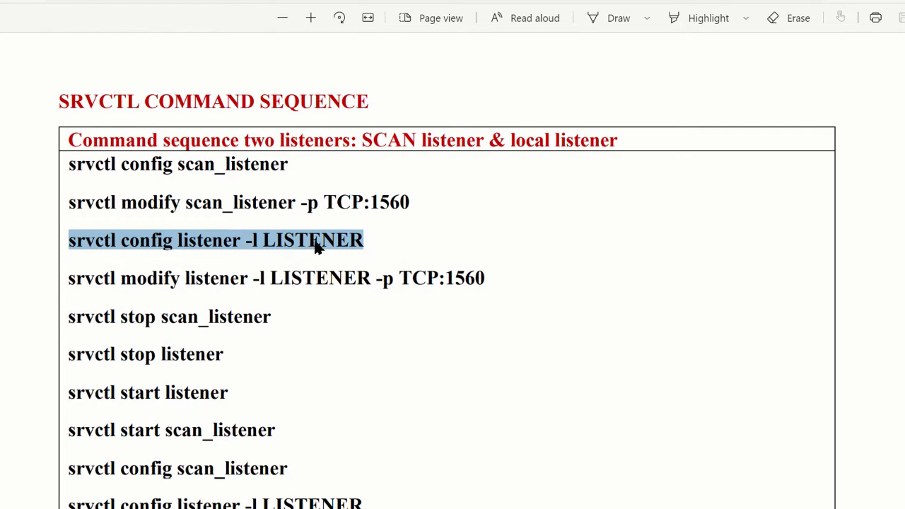
{"action": "mouse_move", "coordinate": [83, 286]}
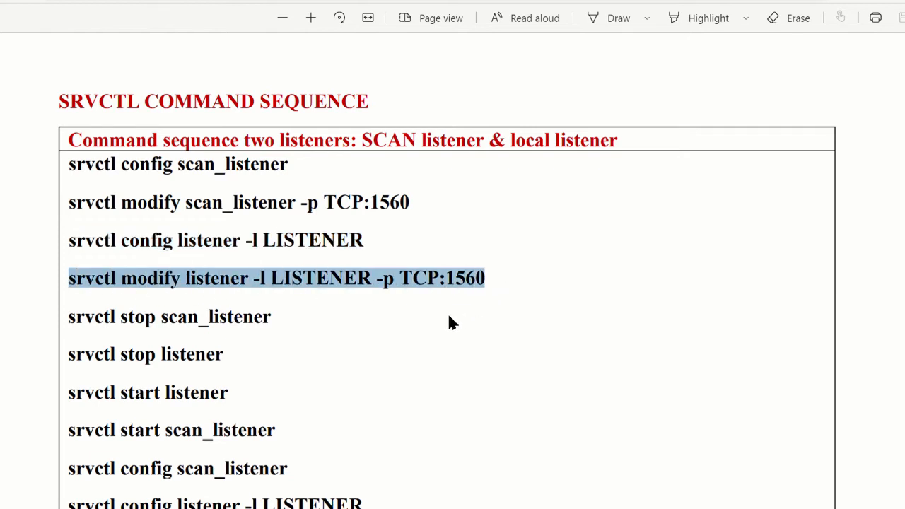
{"action": "mouse_move", "coordinate": [354, 338]}
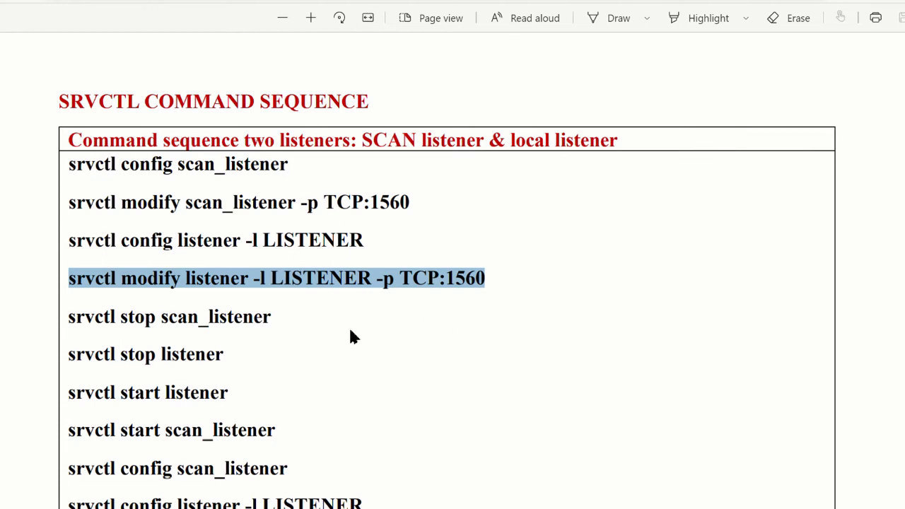
{"action": "scroll", "scroll_direction": "down", "scroll_amount": 3}
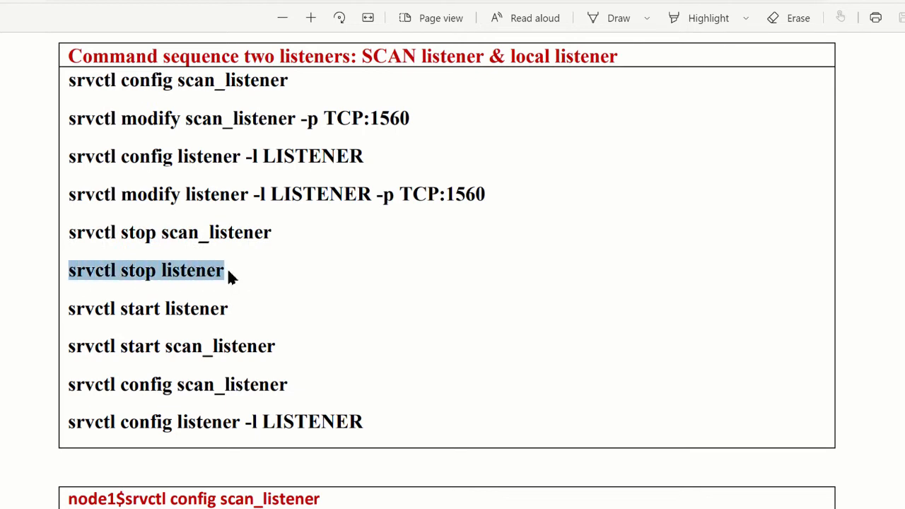
{"action": "mouse_move", "coordinate": [209, 309]}
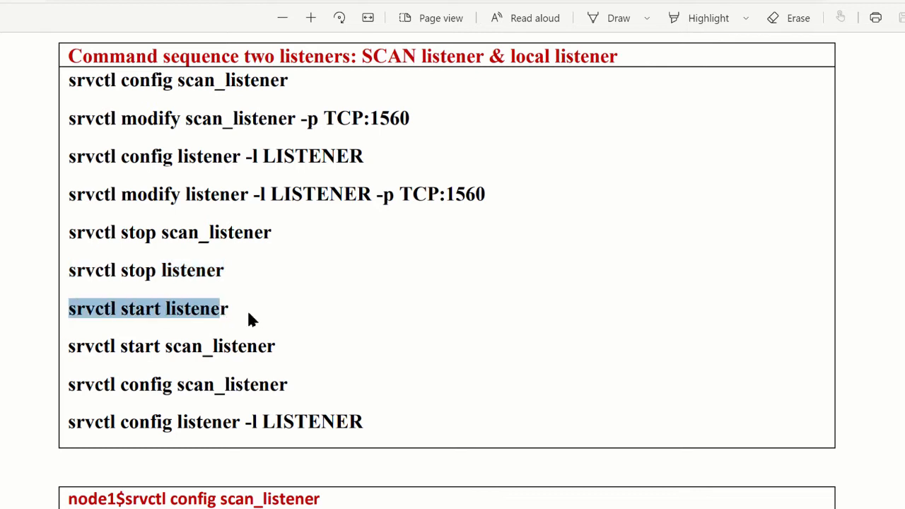
{"action": "mouse_move", "coordinate": [80, 357]}
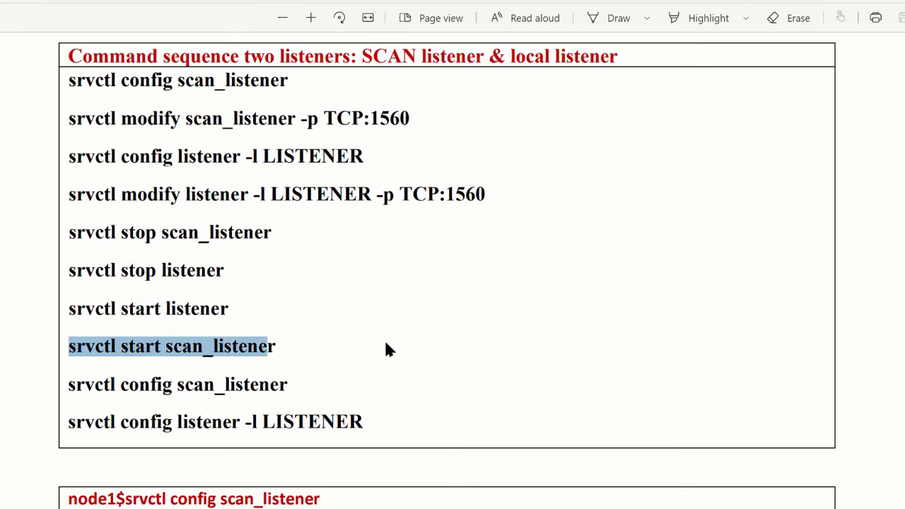
{"action": "mouse_move", "coordinate": [424, 384]}
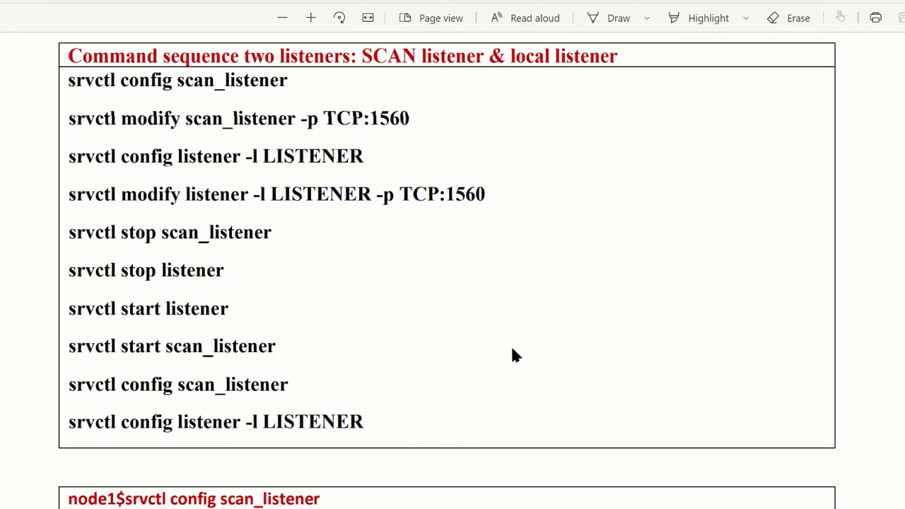
Select the endpoint port number and scroll through node1's output to the TCP:1560 endpoints
{"action": "scroll", "scroll_direction": "down", "scroll_amount": 3}
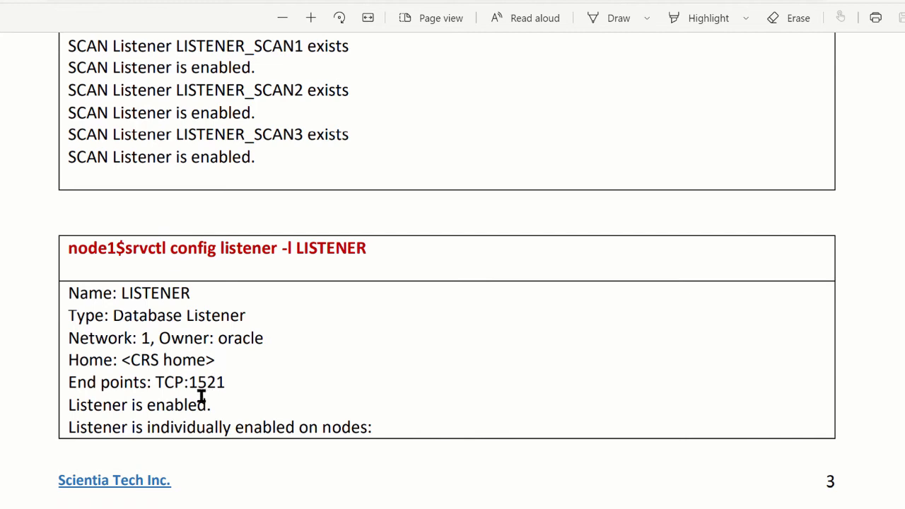
{"action": "double_click", "coordinate": [207, 382]}
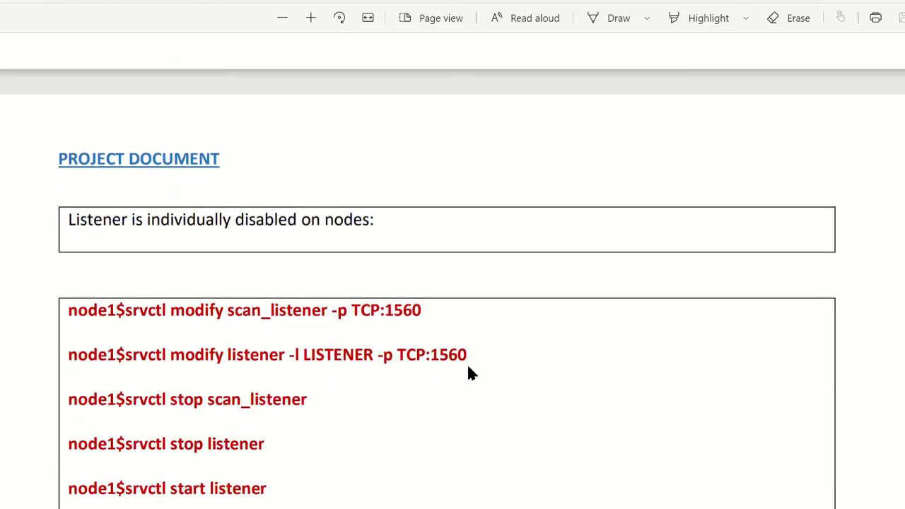
{"action": "scroll", "scroll_direction": "down", "scroll_amount": 3}
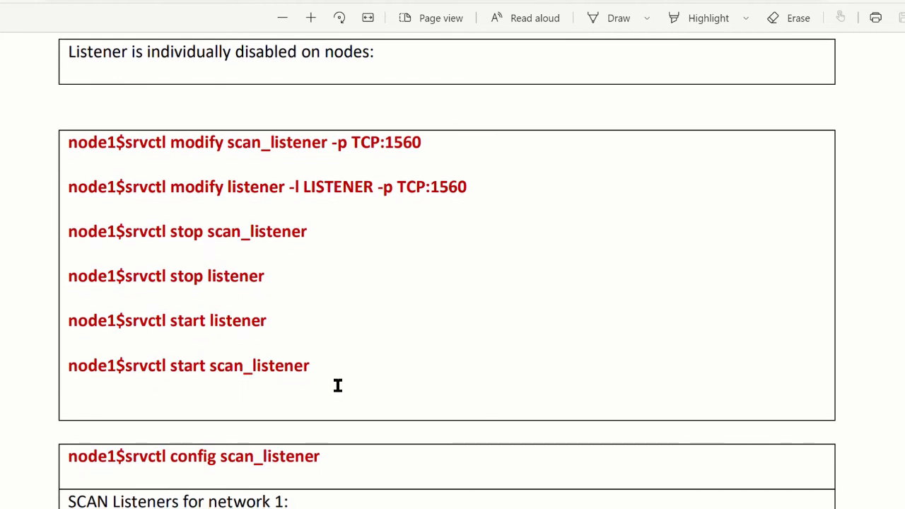
{"action": "scroll", "scroll_direction": "down", "scroll_amount": 3}
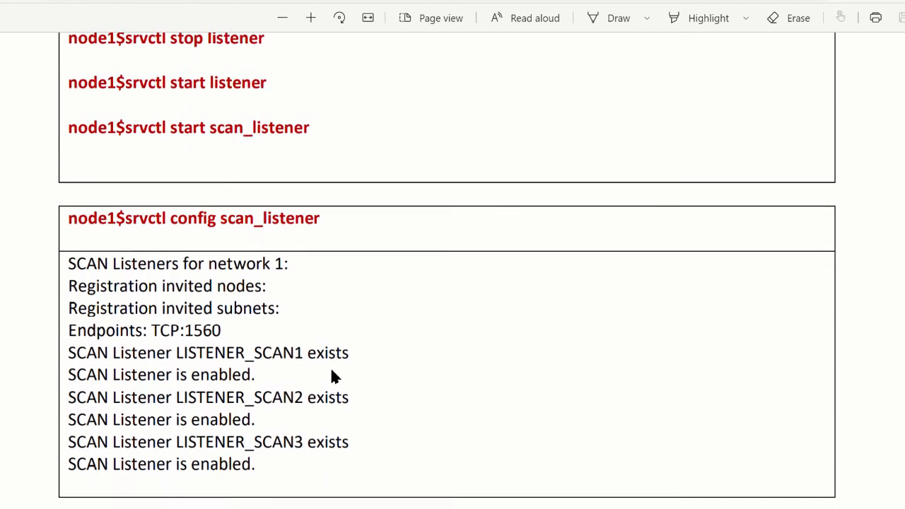
{"action": "scroll", "scroll_direction": "down", "scroll_amount": 3}
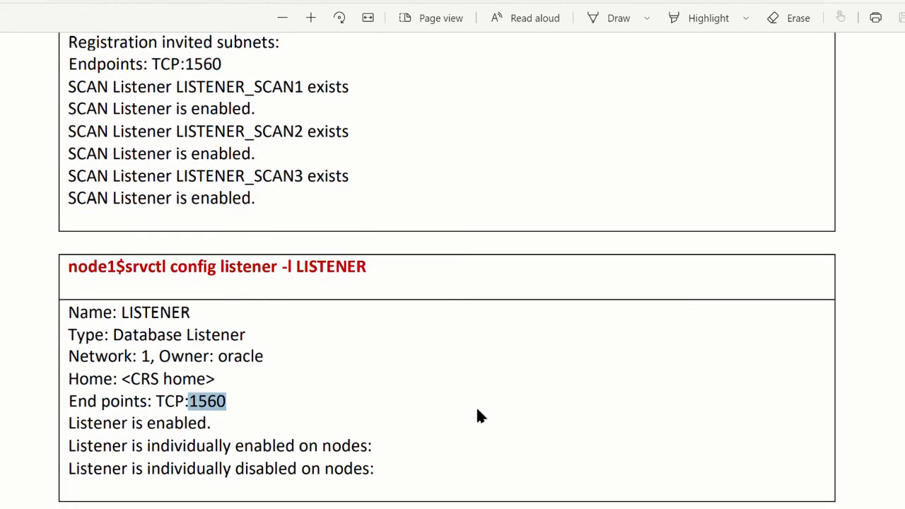
{"action": "mouse_move", "coordinate": [531, 382]}
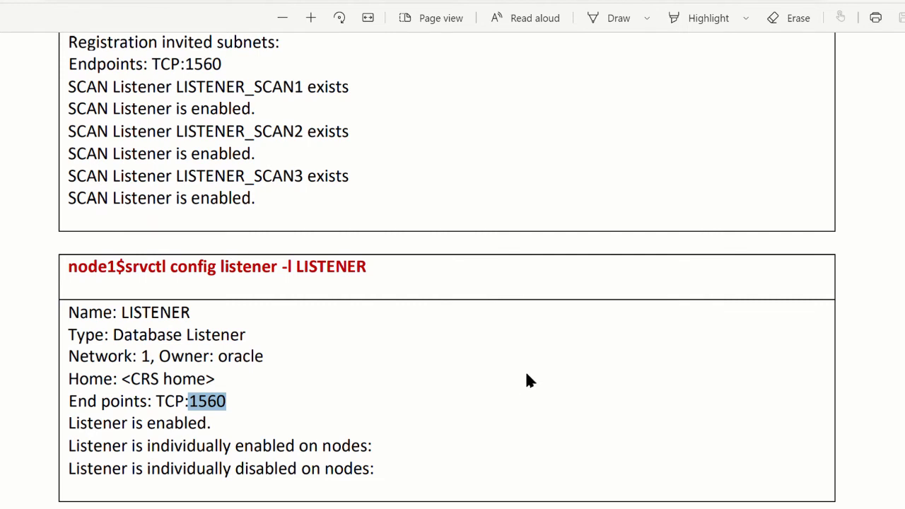
{"action": "mouse_move", "coordinate": [890, 232]}
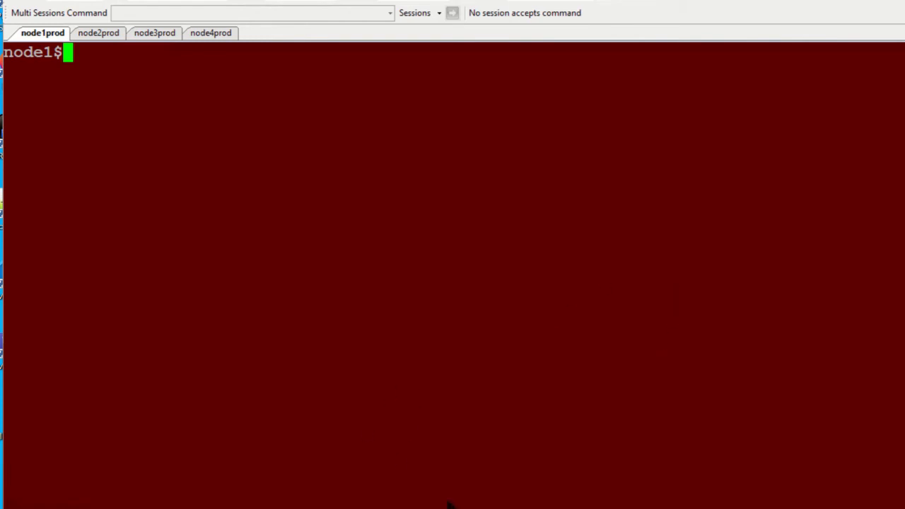
{"action": "mouse_move", "coordinate": [98, 63]}
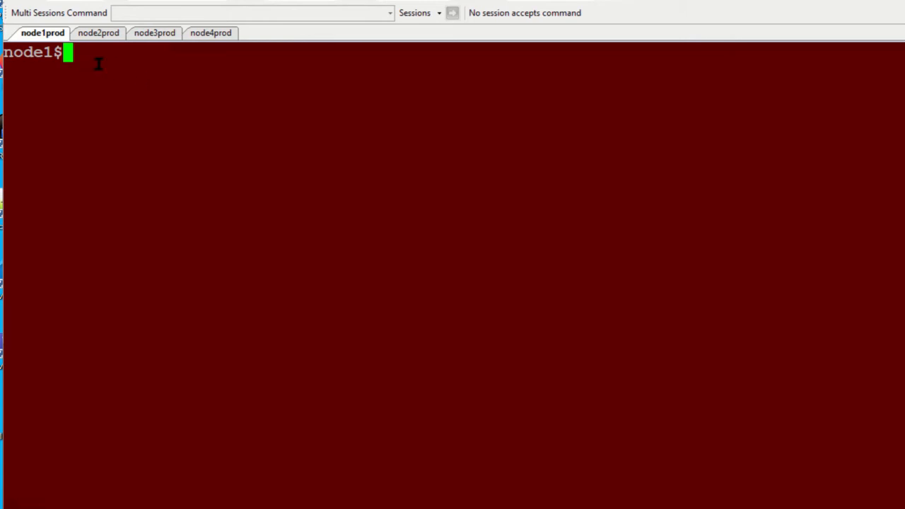
{"action": "mouse_move", "coordinate": [364, 69]}
{"action": "type", "text": "srvctl config scan_listener"}
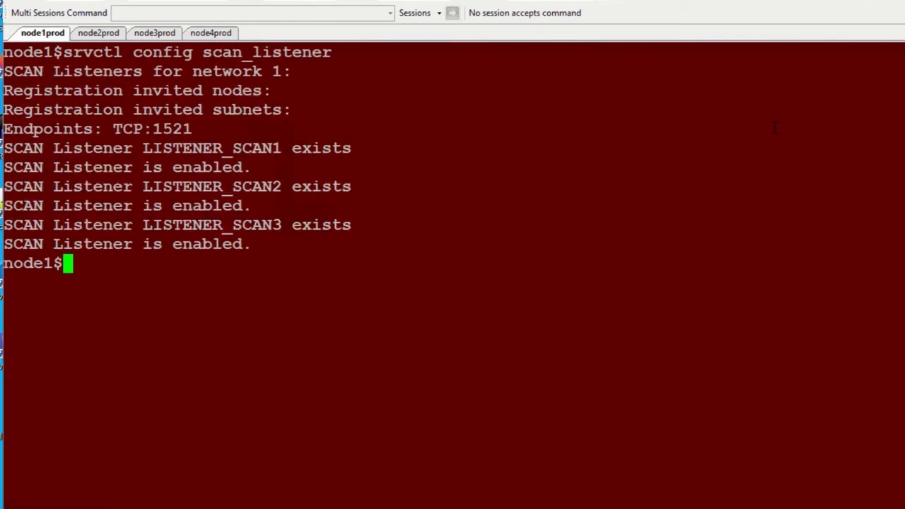
{"action": "mouse_move", "coordinate": [357, 490]}
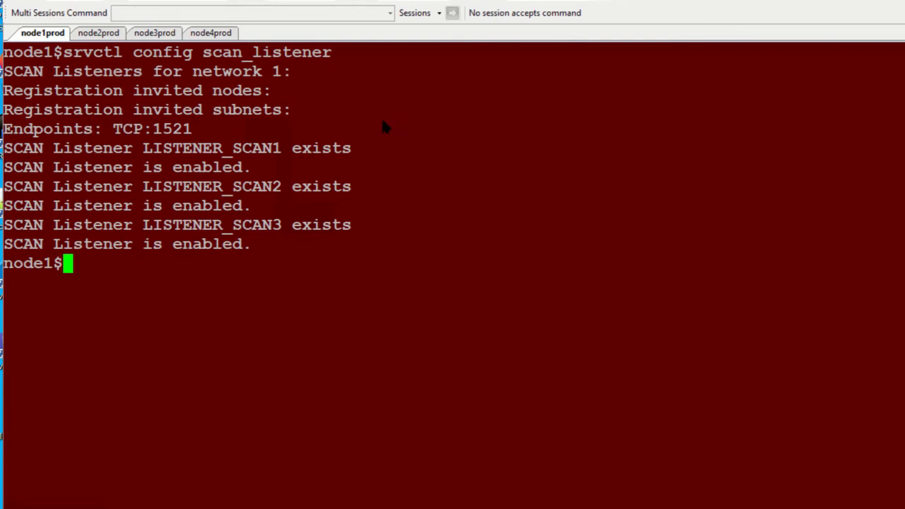
{"action": "mouse_move", "coordinate": [658, 144]}
{"action": "type", "text": "srvctl config listener -l LISTENER"}
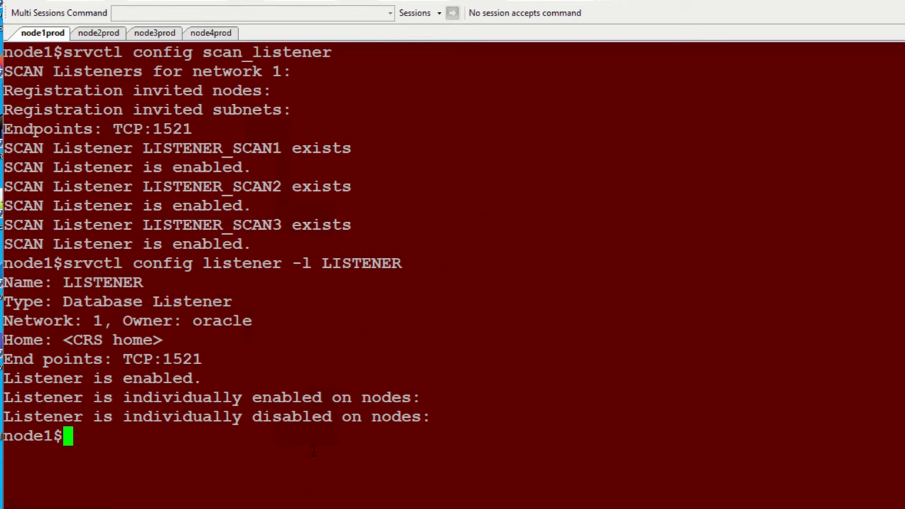
{"action": "mouse_move", "coordinate": [358, 506]}
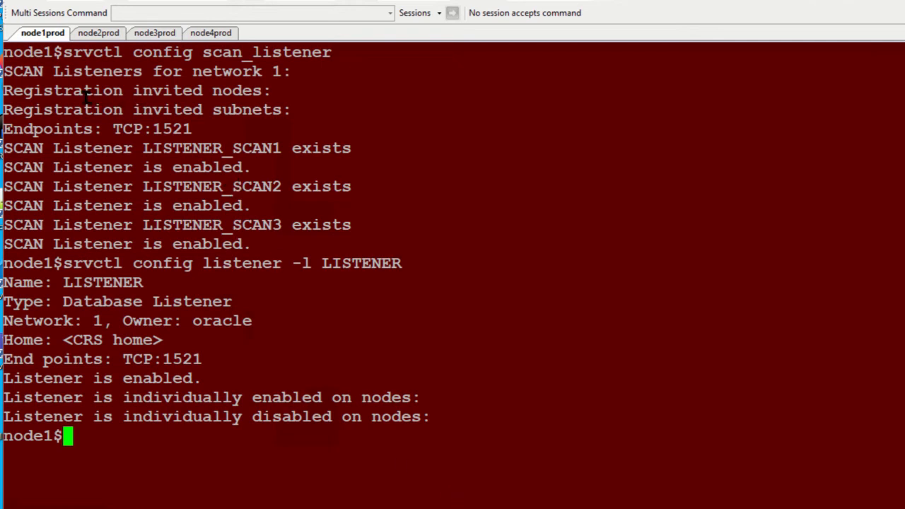
{"action": "mouse_move", "coordinate": [457, 103]}
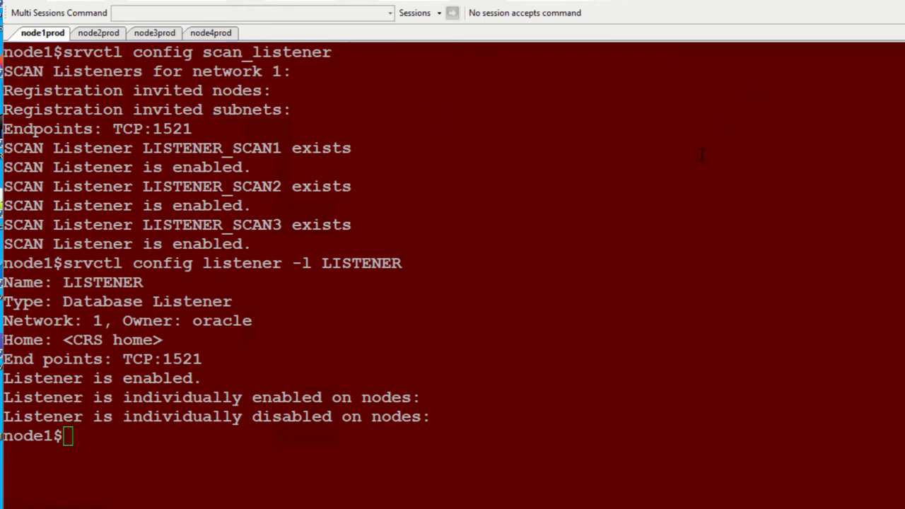
Run srvctl modify for scan_listener and listener LISTENER with -p TCP:1560
{"action": "type", "text": "srvctl modify scan_listener -p TCP:1560"}
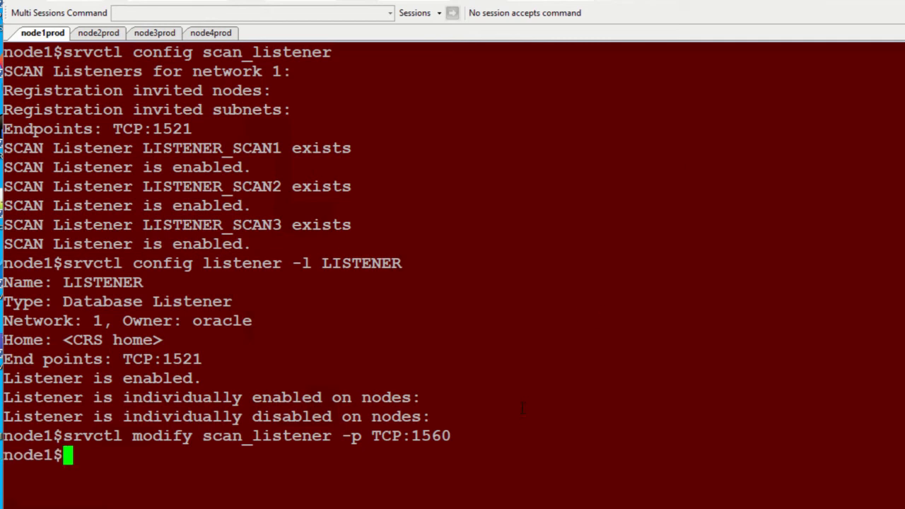
{"action": "mouse_move", "coordinate": [442, 494]}
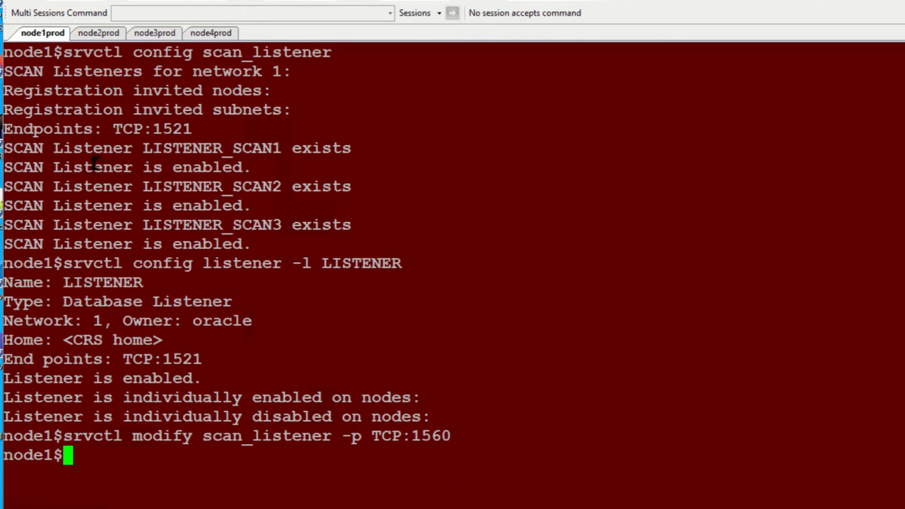
{"action": "mouse_move", "coordinate": [472, 162]}
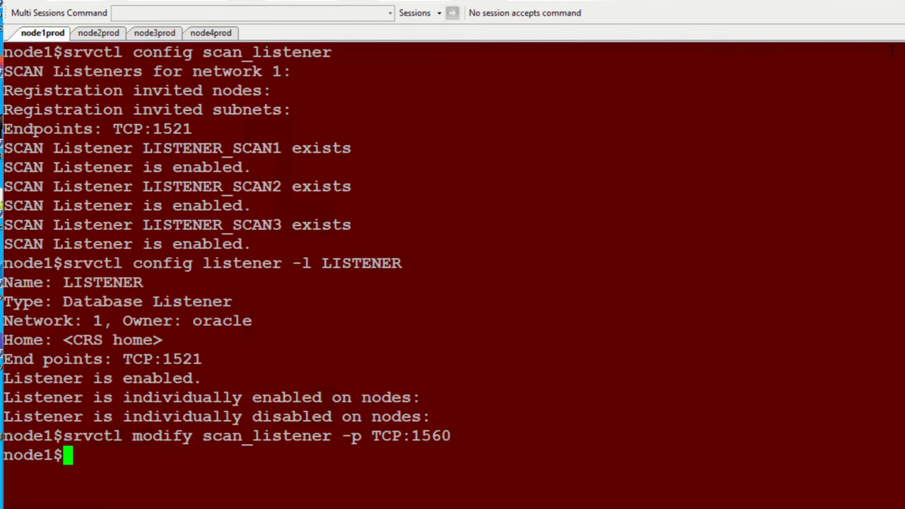
{"action": "type", "text": "srvctl modify listener -l LISTENER -p TCP:1560"}
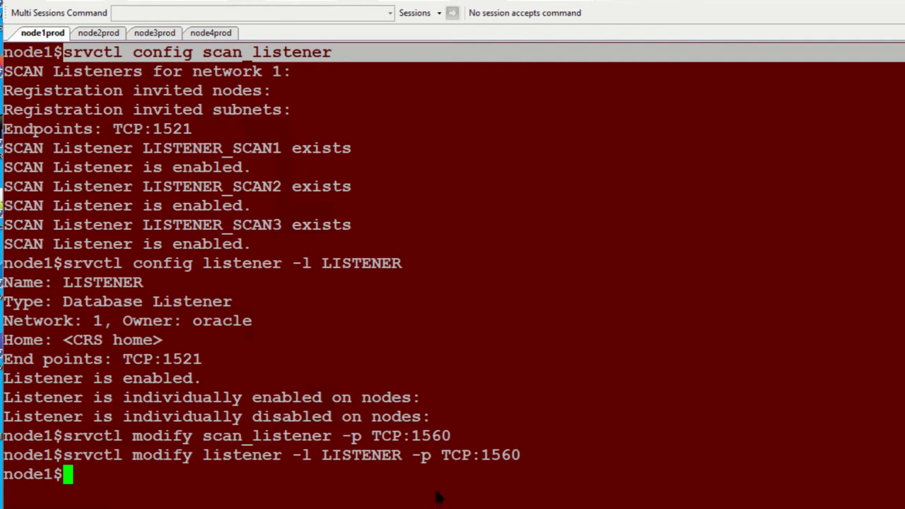
{"action": "mouse_move", "coordinate": [85, 201]}
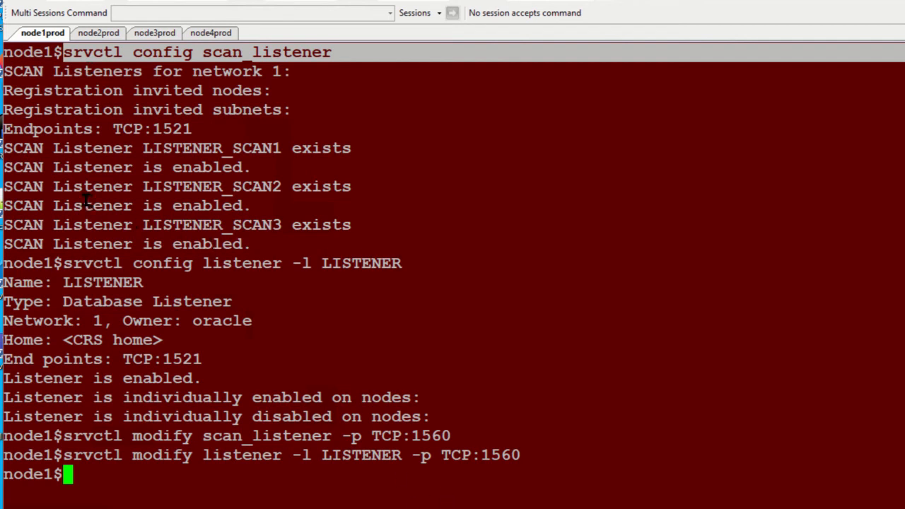
{"action": "mouse_move", "coordinate": [279, 202]}
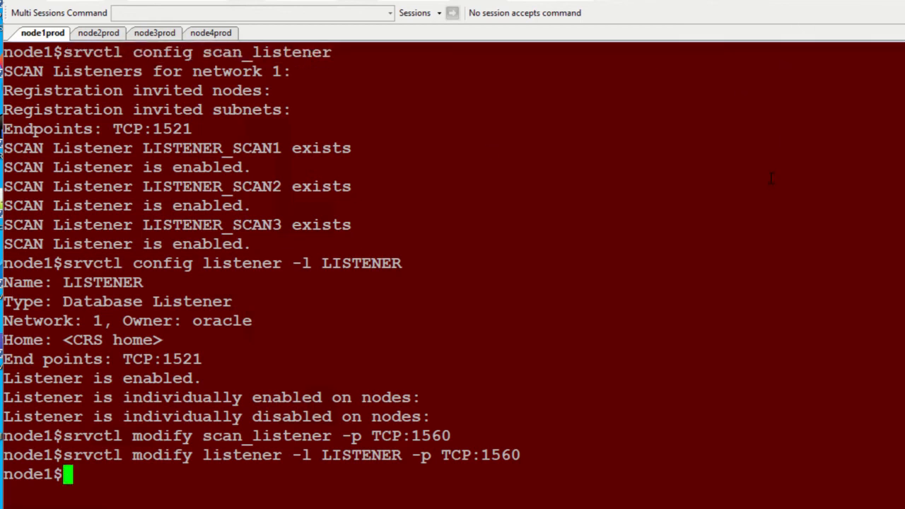
Stop the SCAN listener and the local listener on node1 with srvctl stop
{"action": "type", "text": "srvctl stop scan_listener"}
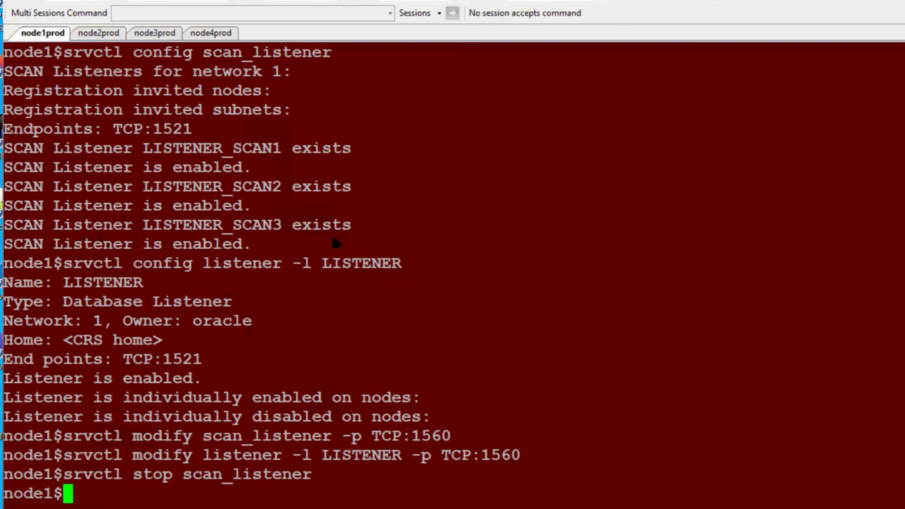
{"action": "mouse_move", "coordinate": [740, 141]}
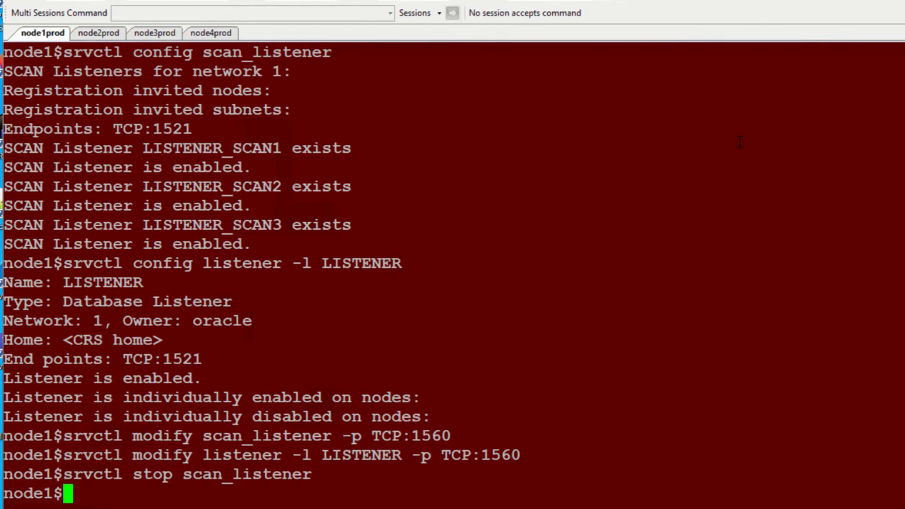
{"action": "type", "text": "srvctl stop listener"}
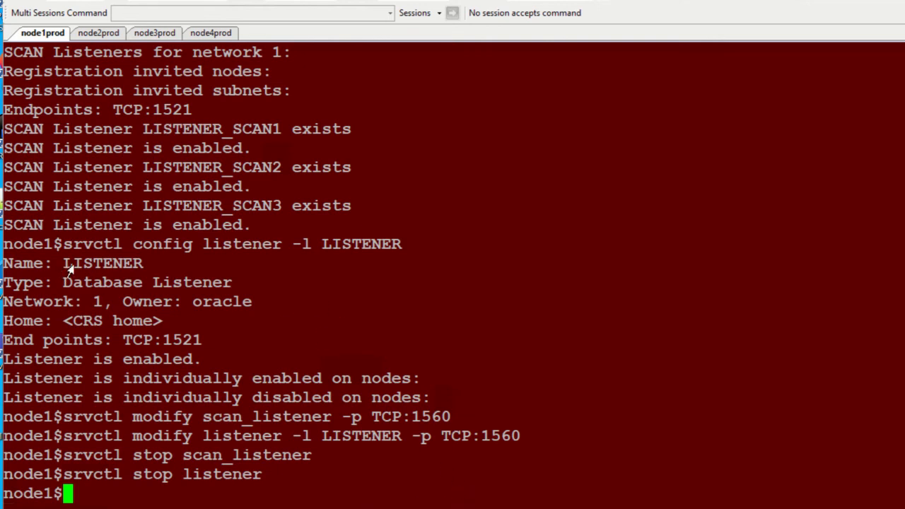
{"action": "mouse_move", "coordinate": [216, 270]}
{"action": "type", "text": "srvctl start listener"}
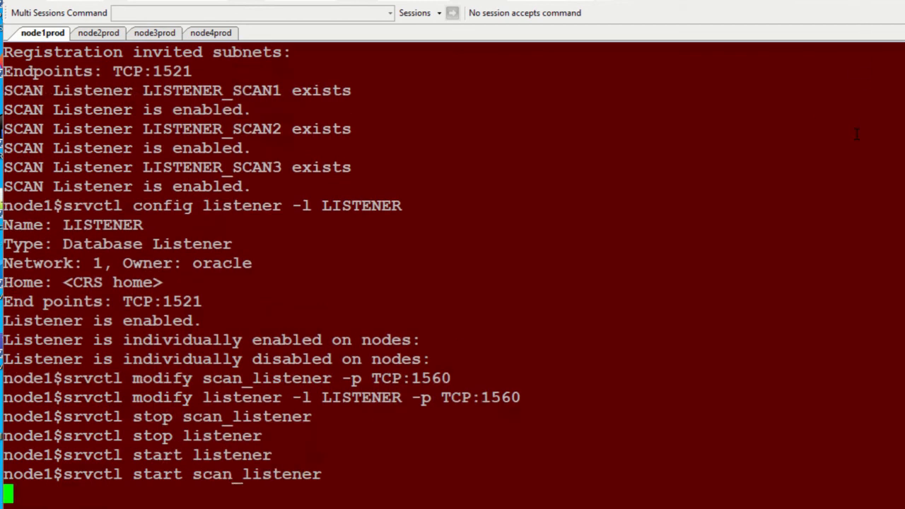
{"action": "mouse_move", "coordinate": [820, 194]}
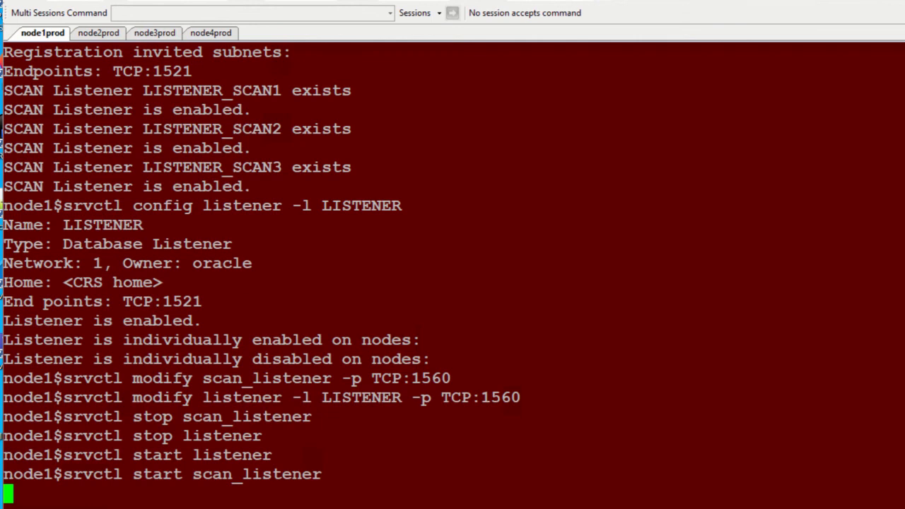
{"action": "mouse_move", "coordinate": [453, 498]}
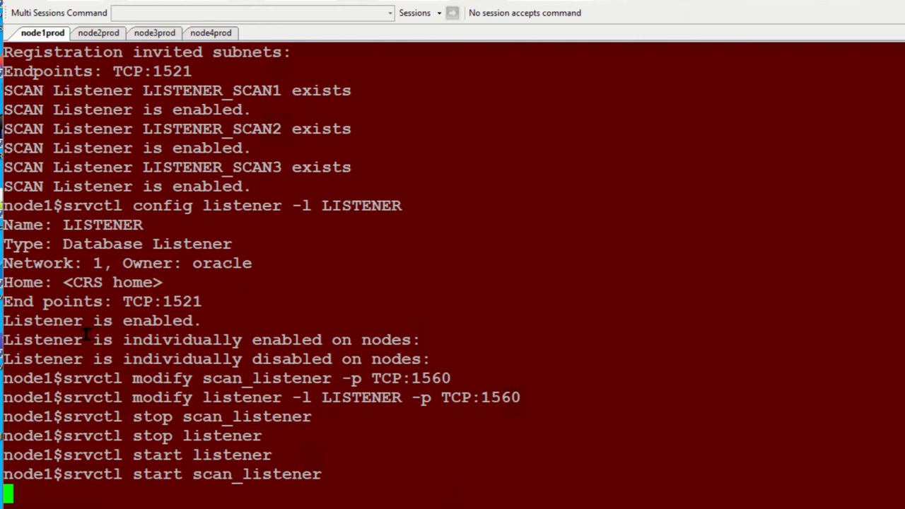
{"action": "mouse_move", "coordinate": [875, 8]}
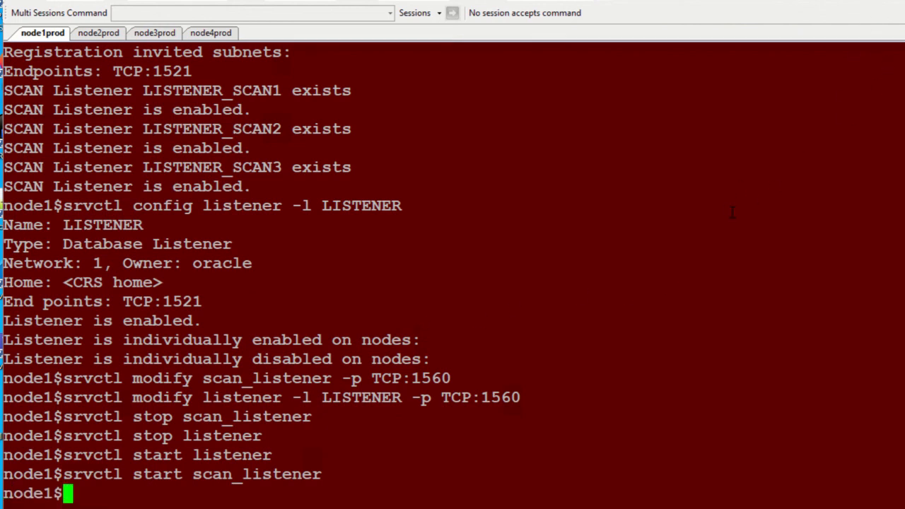
On node4prod, run srvctl config scan_listener, clear, then query listener LISTENER's config
{"action": "left_click", "coordinate": [208, 33]}
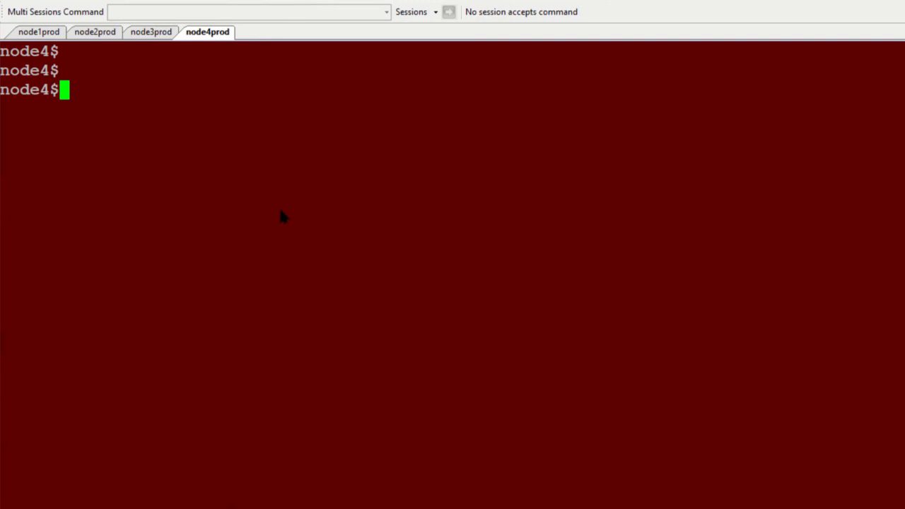
{"action": "mouse_move", "coordinate": [305, 225]}
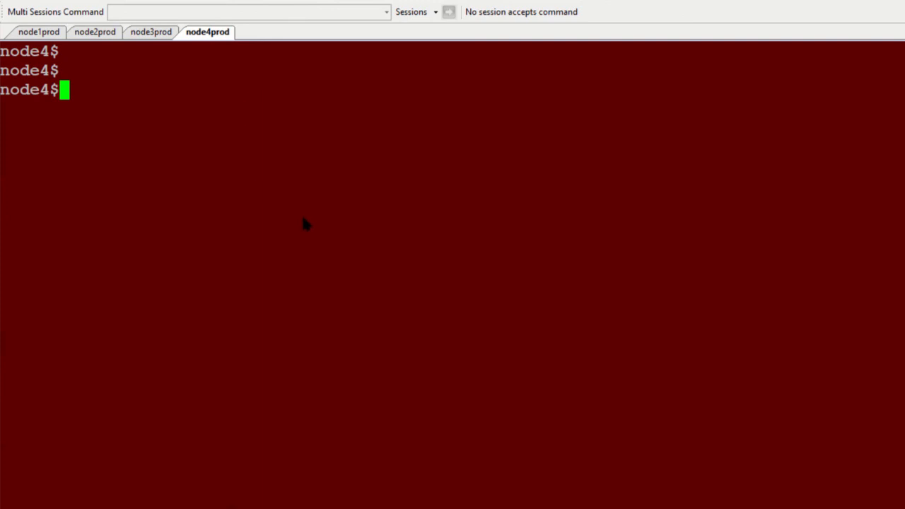
{"action": "mouse_move", "coordinate": [687, 18]}
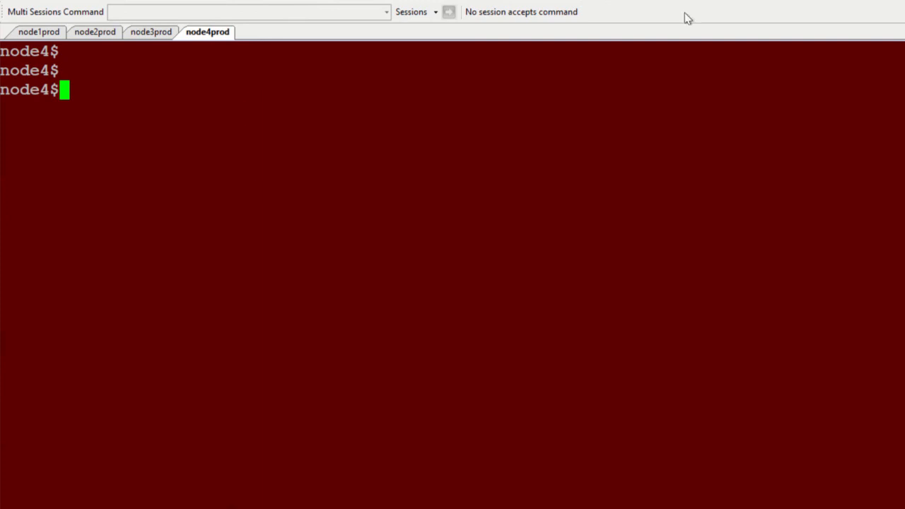
{"action": "type", "text": "srvctl config scan_listener"}
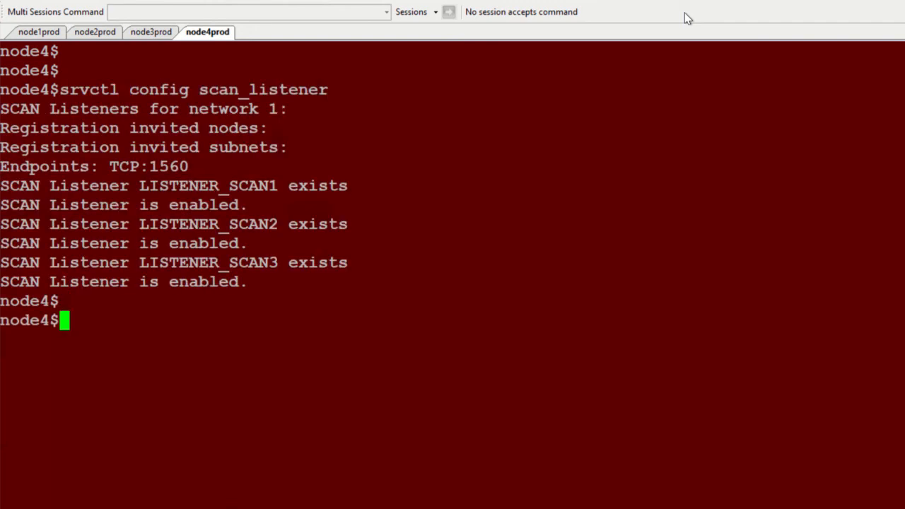
{"action": "type", "text": "clear"}
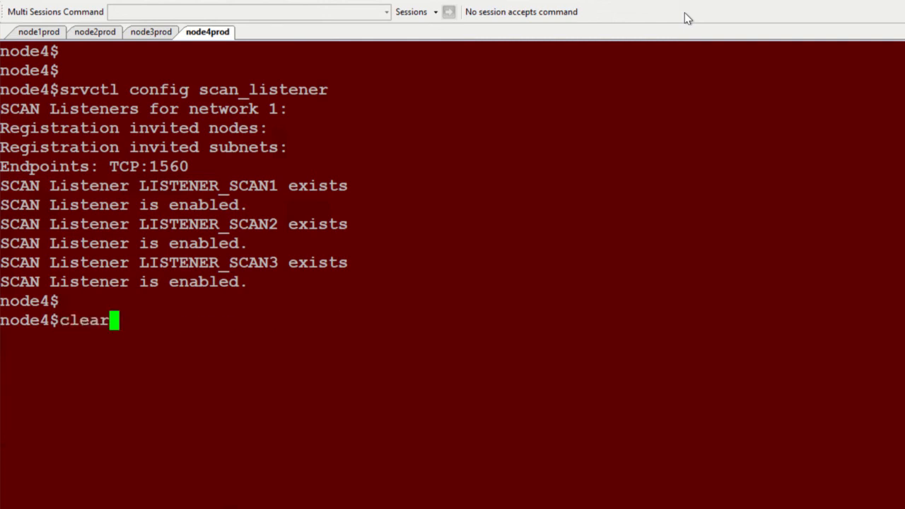
{"action": "type", "text": "srvctl config listener -l LISTENER"}
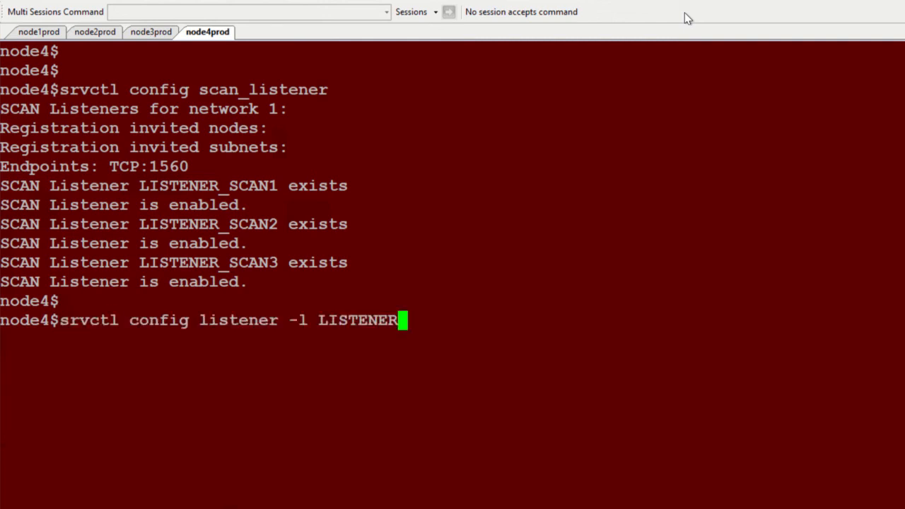